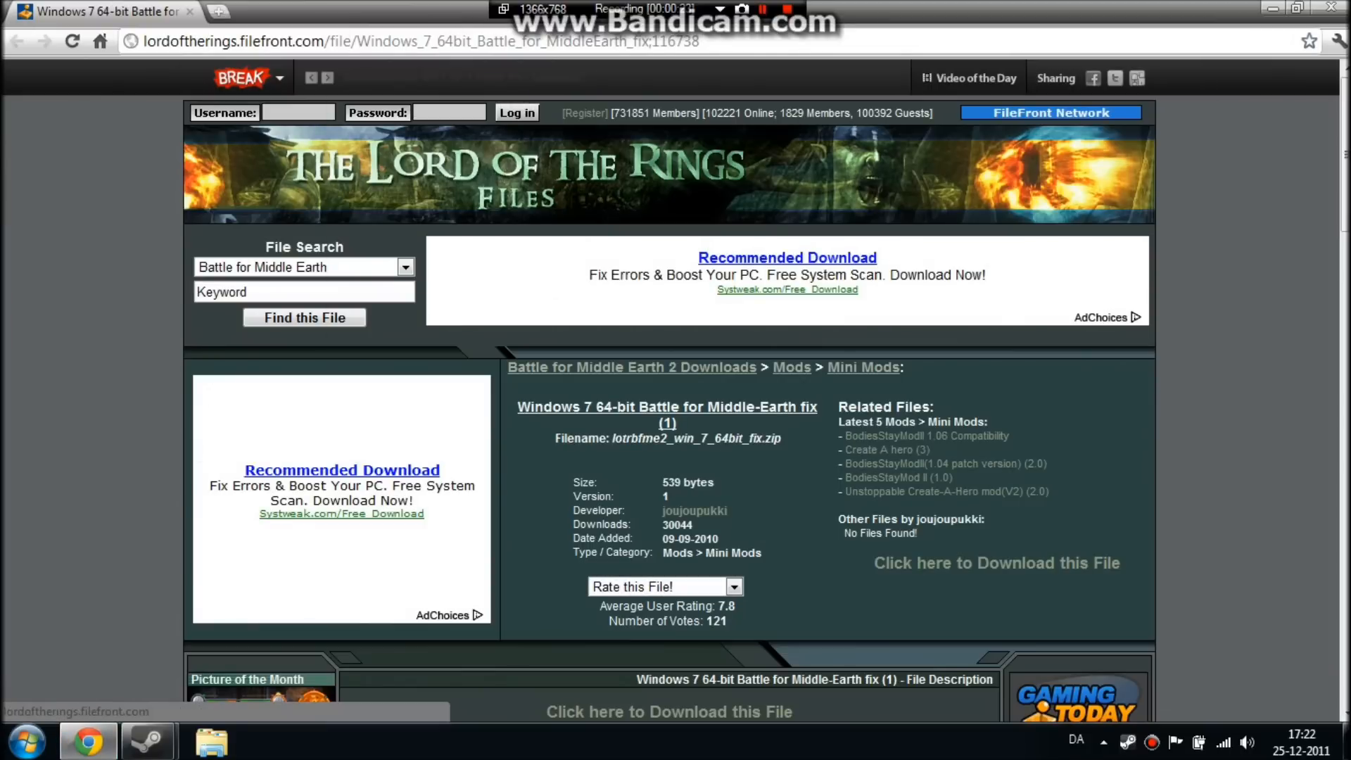
Scroll the FileFront page and follow the 'Download Windows 7 64-bit Battle for Middle-Earth fix!' link.
scroll("down", 3)
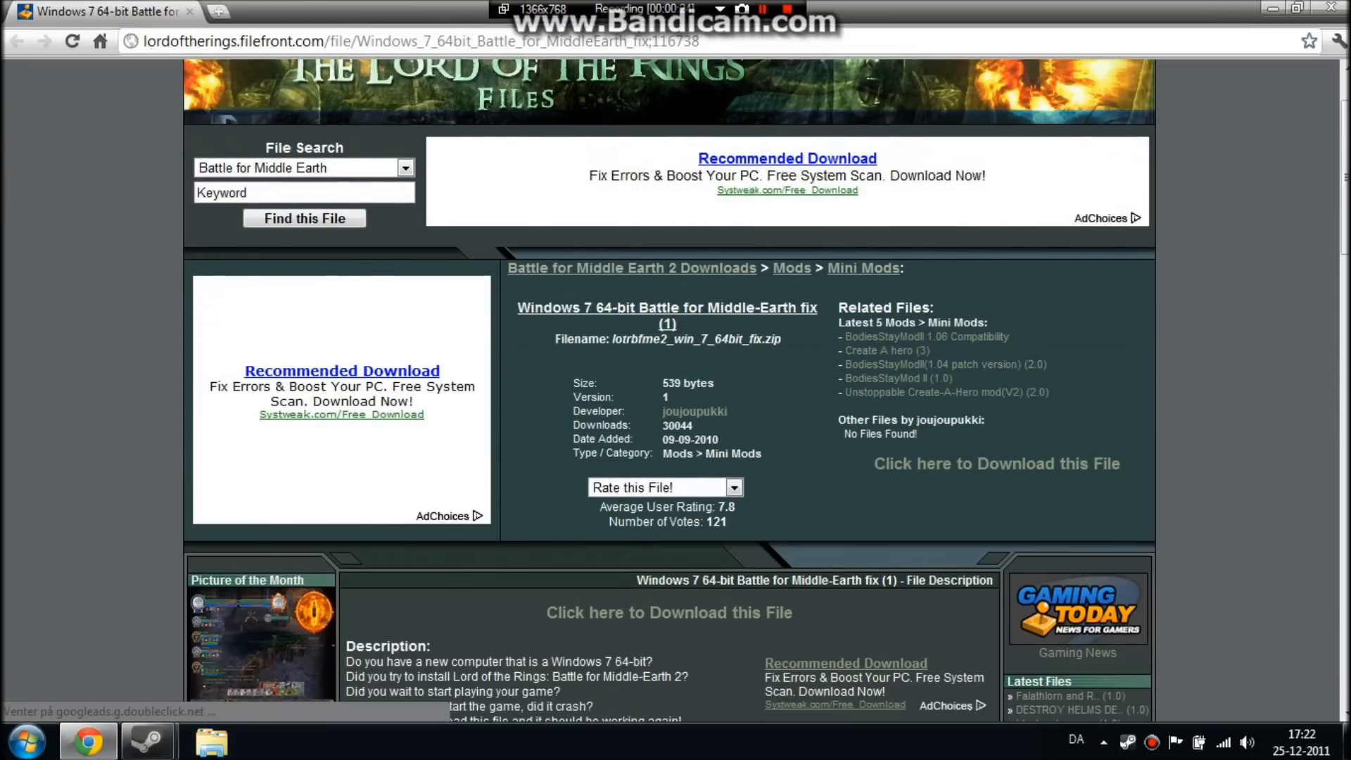
scroll("down", 3)
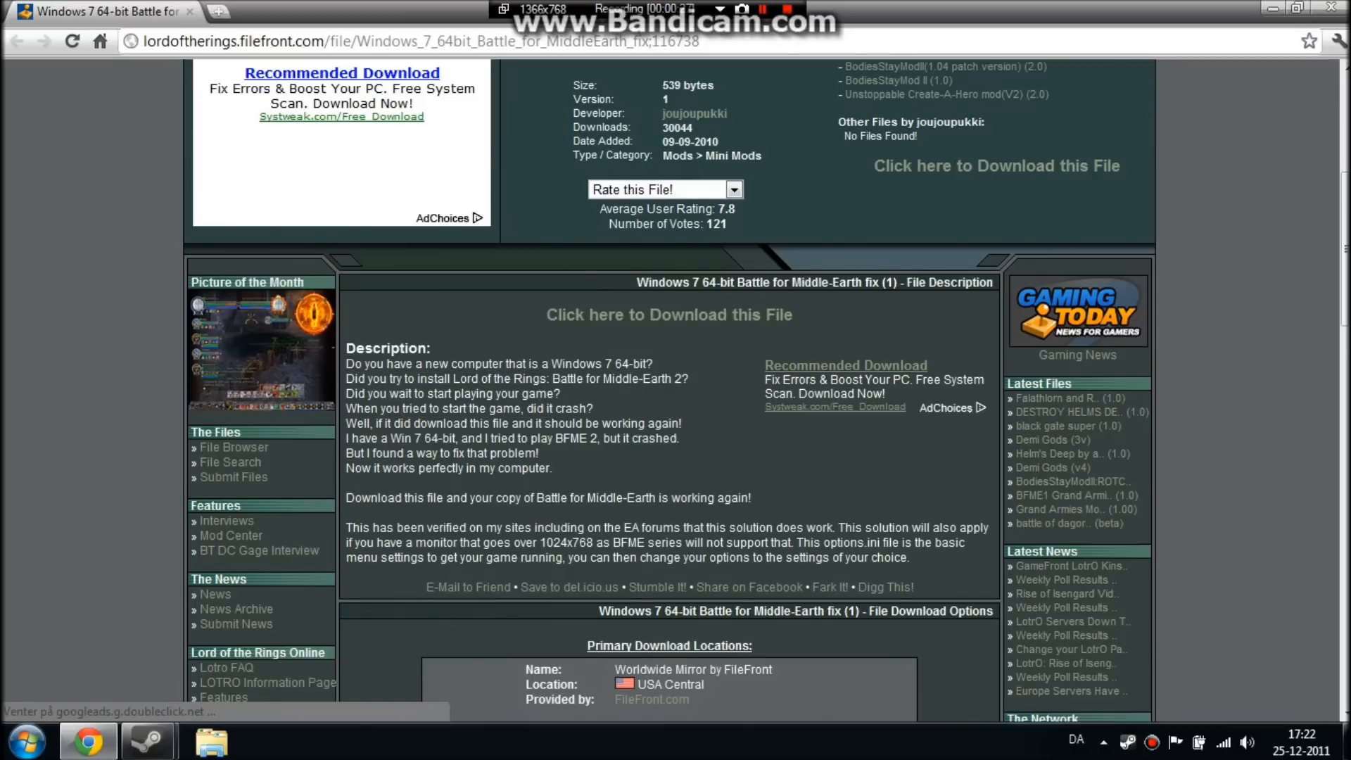
scroll("down", 3)
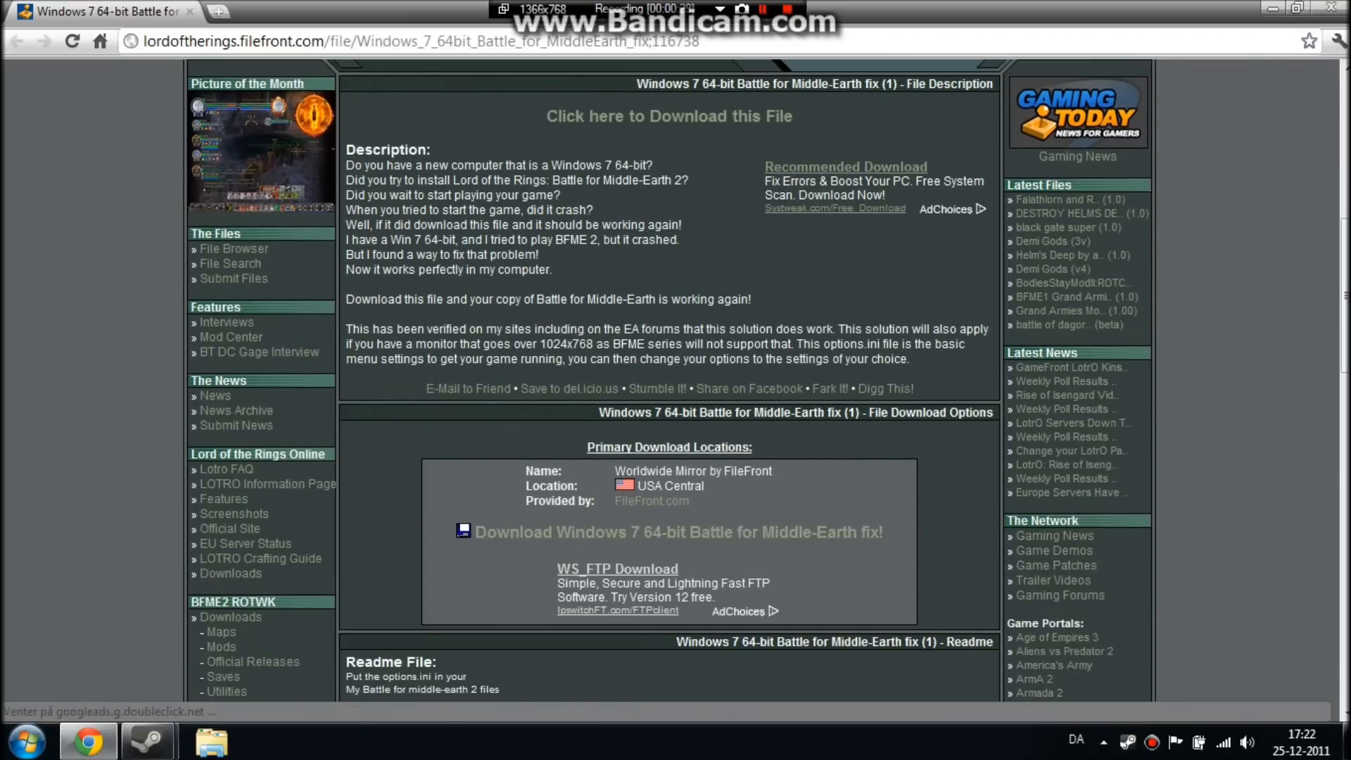
mouse_move(678, 531)
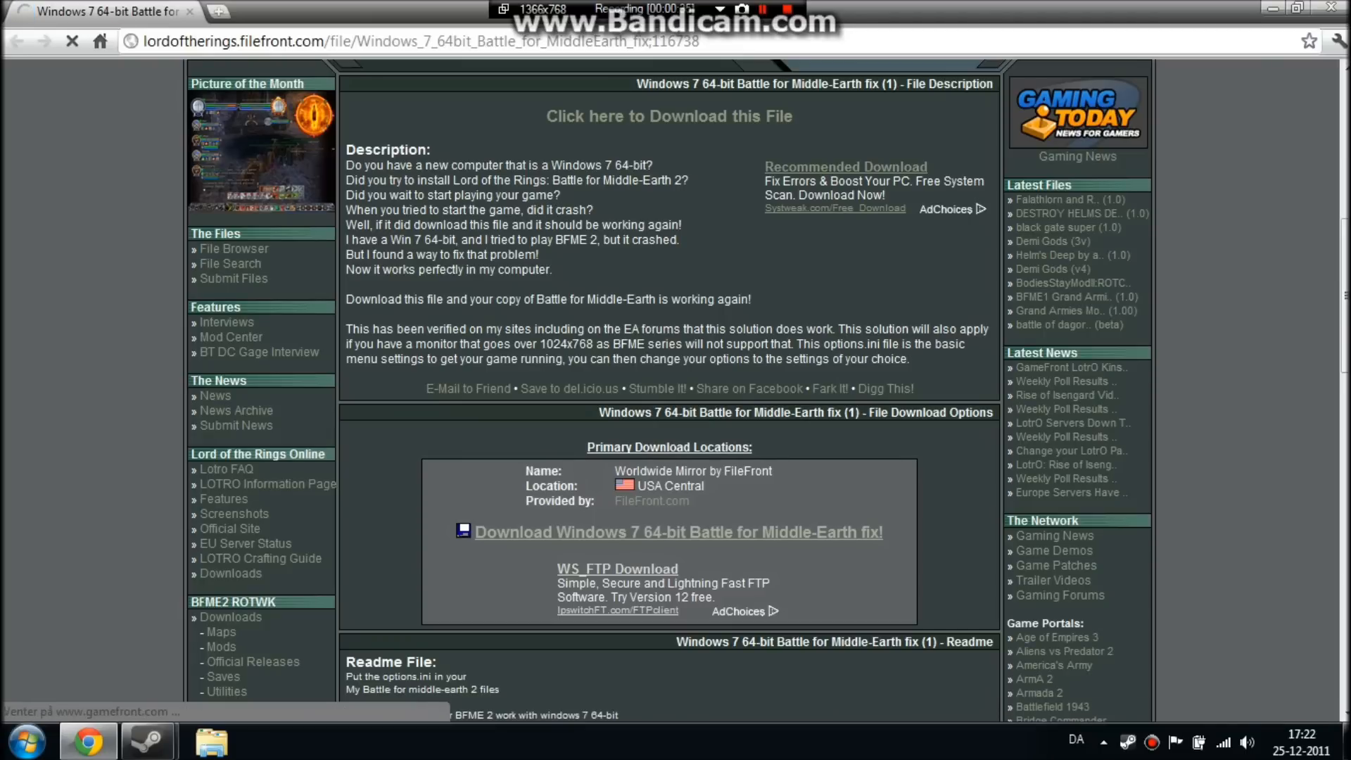
left_click(678, 531)
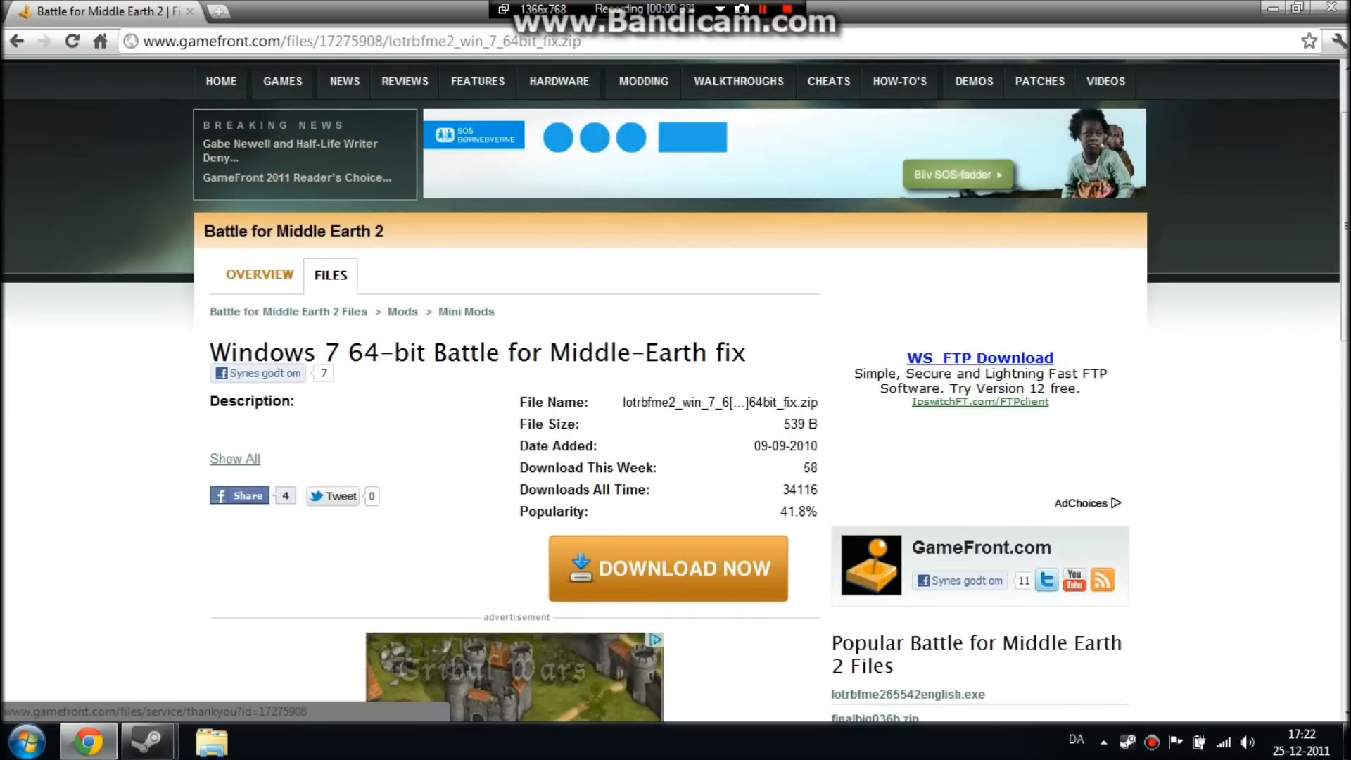
Download the fix zip from GameFront with DOWNLOAD NOW and open it in WinRAR.
left_click(666, 567)
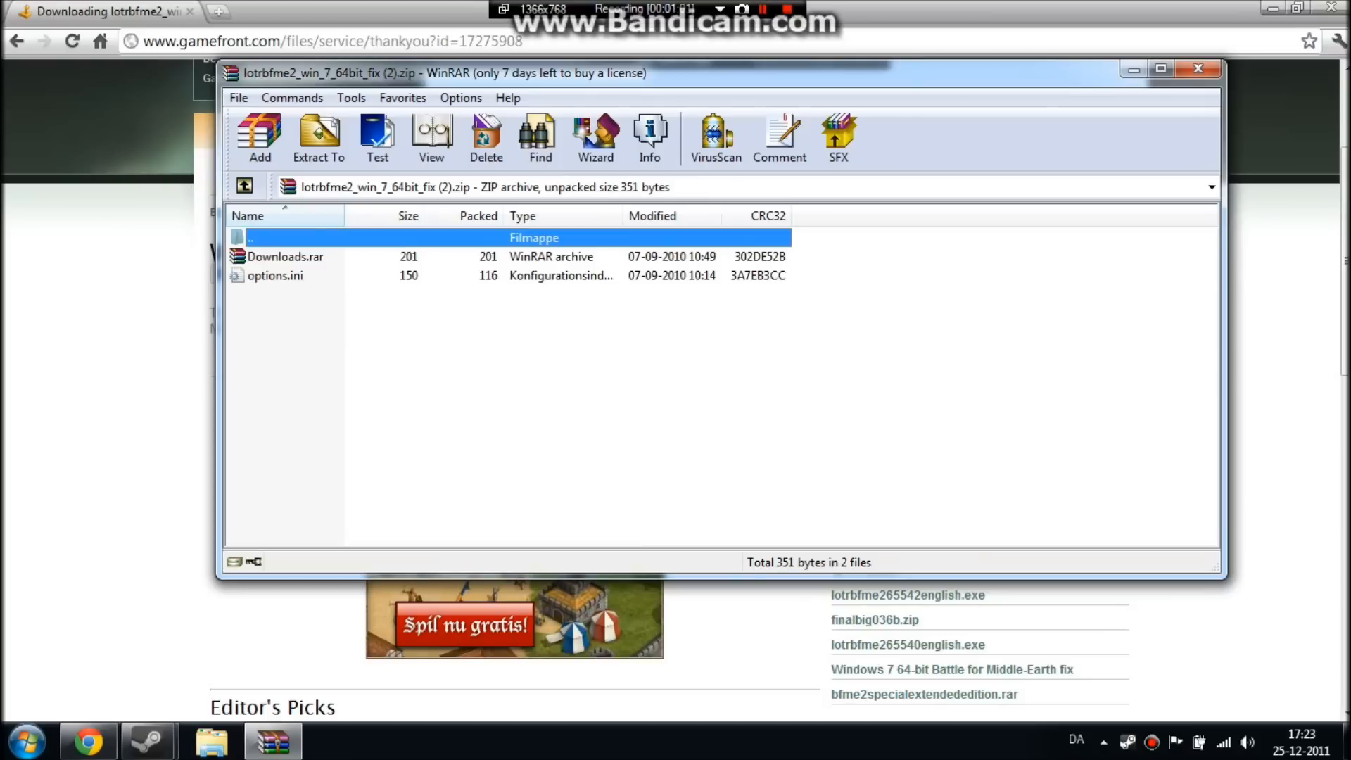
Open the nested Downloads.rar archive in WinRAR to reveal options.ini.
left_click(284, 256)
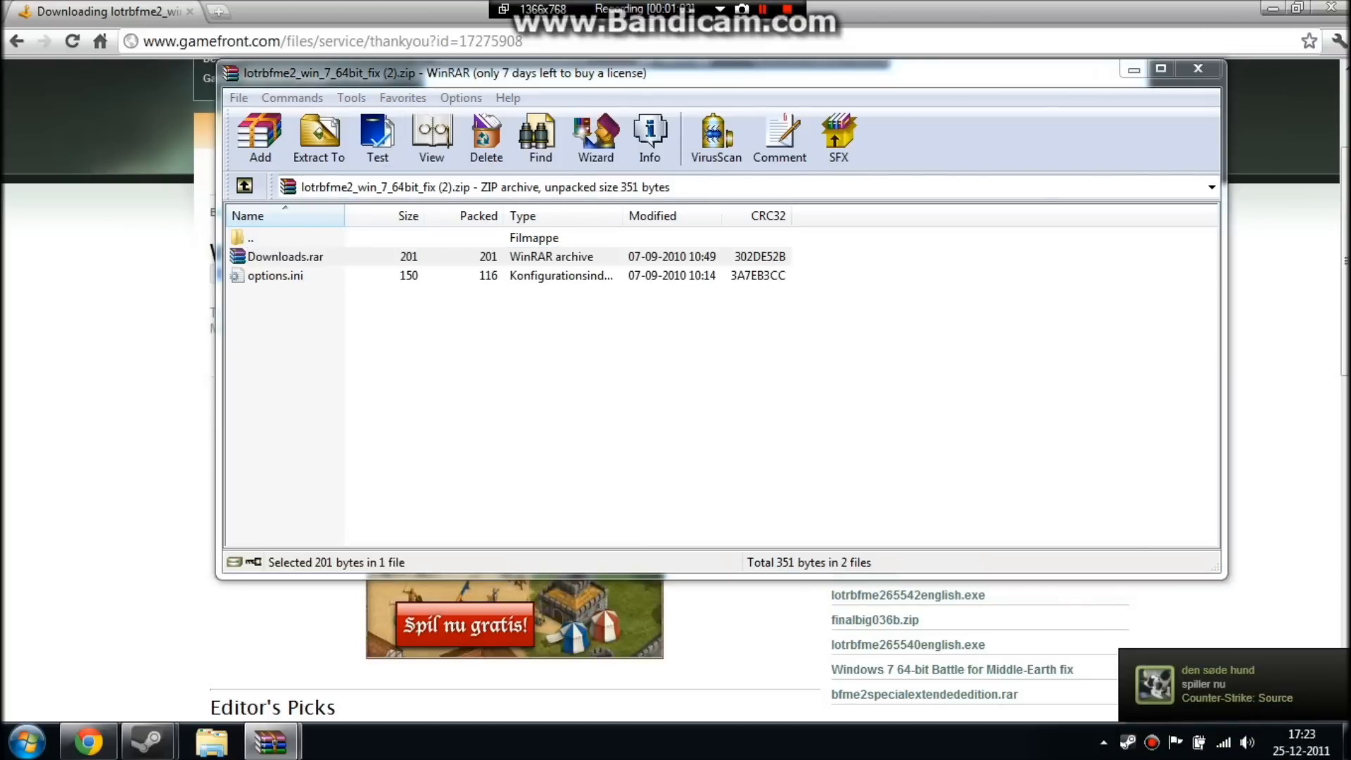
double_click(284, 257)
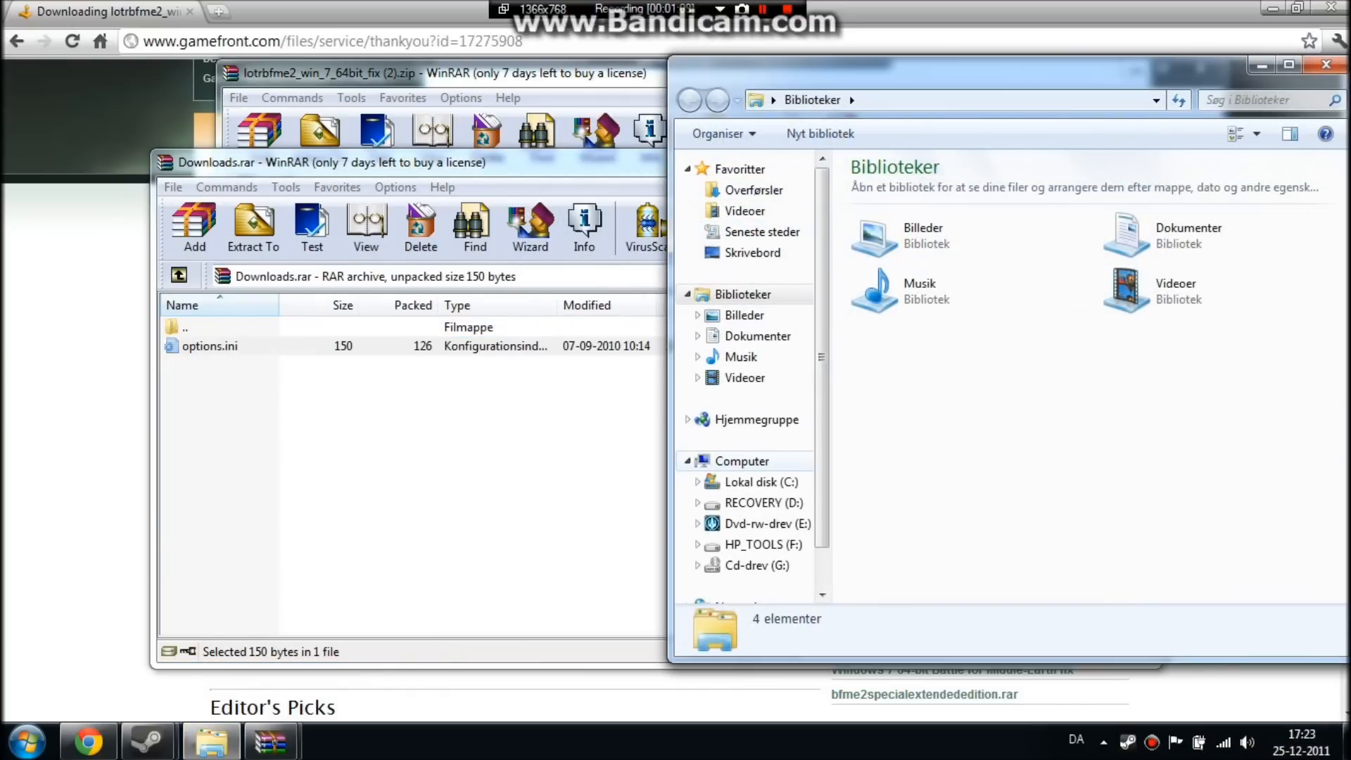
Open Lokal disk (C:) and show the Funktioner (Tools) menu via Alt.
left_click(741, 461)
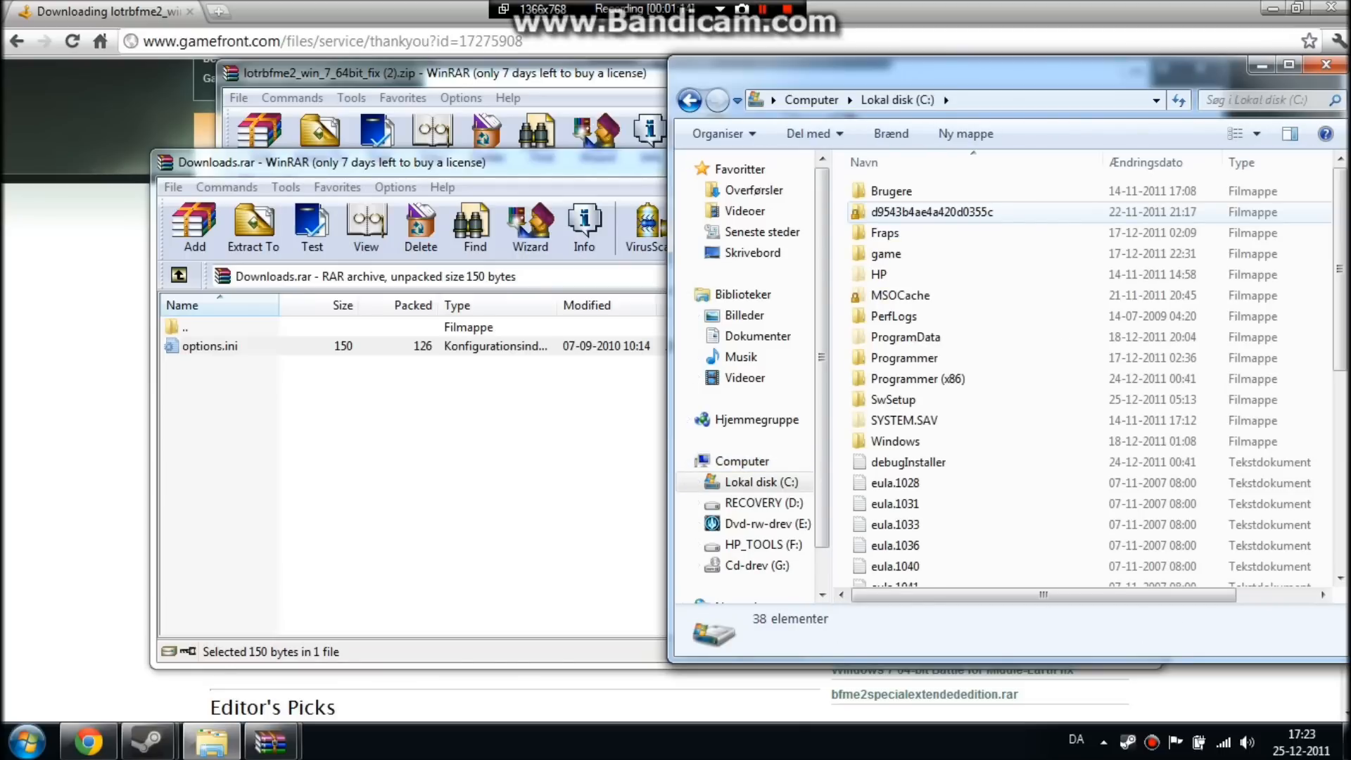
key("alt")
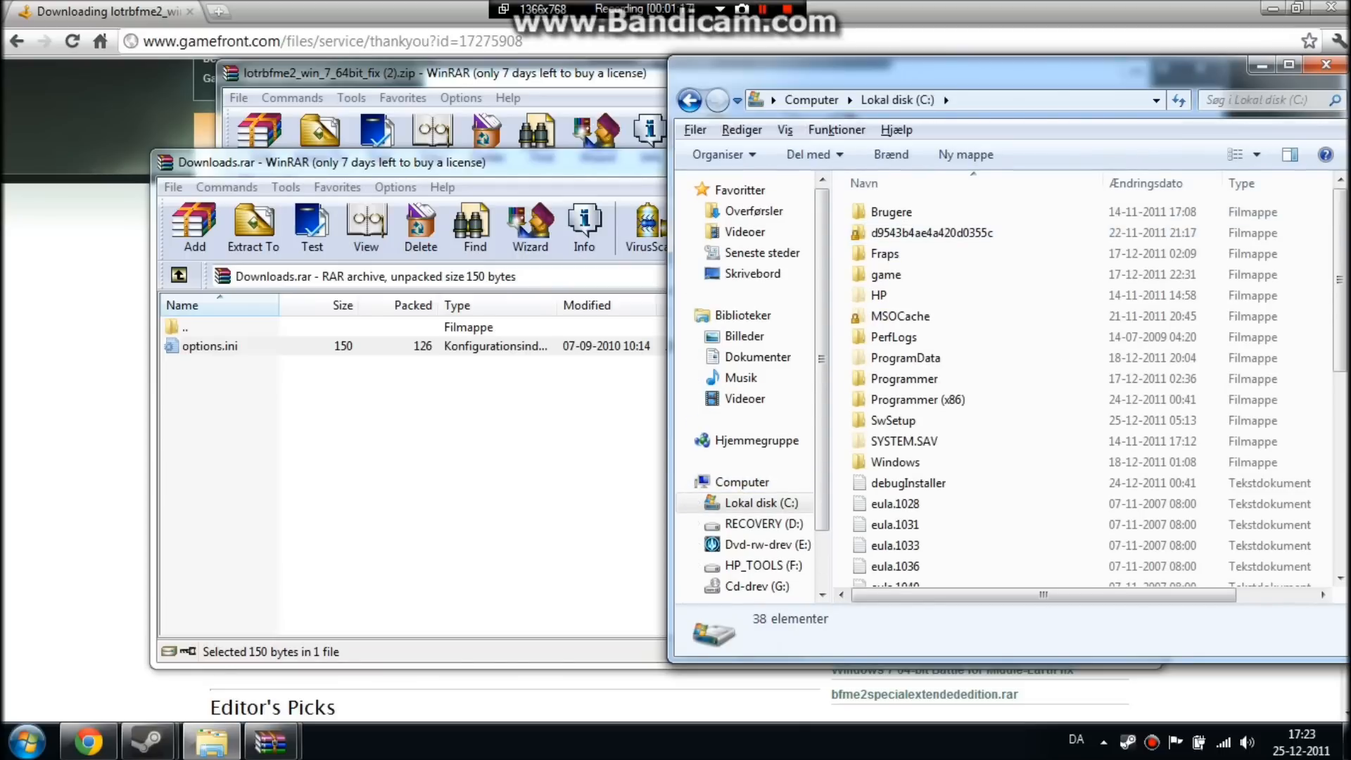
left_click(835, 129)
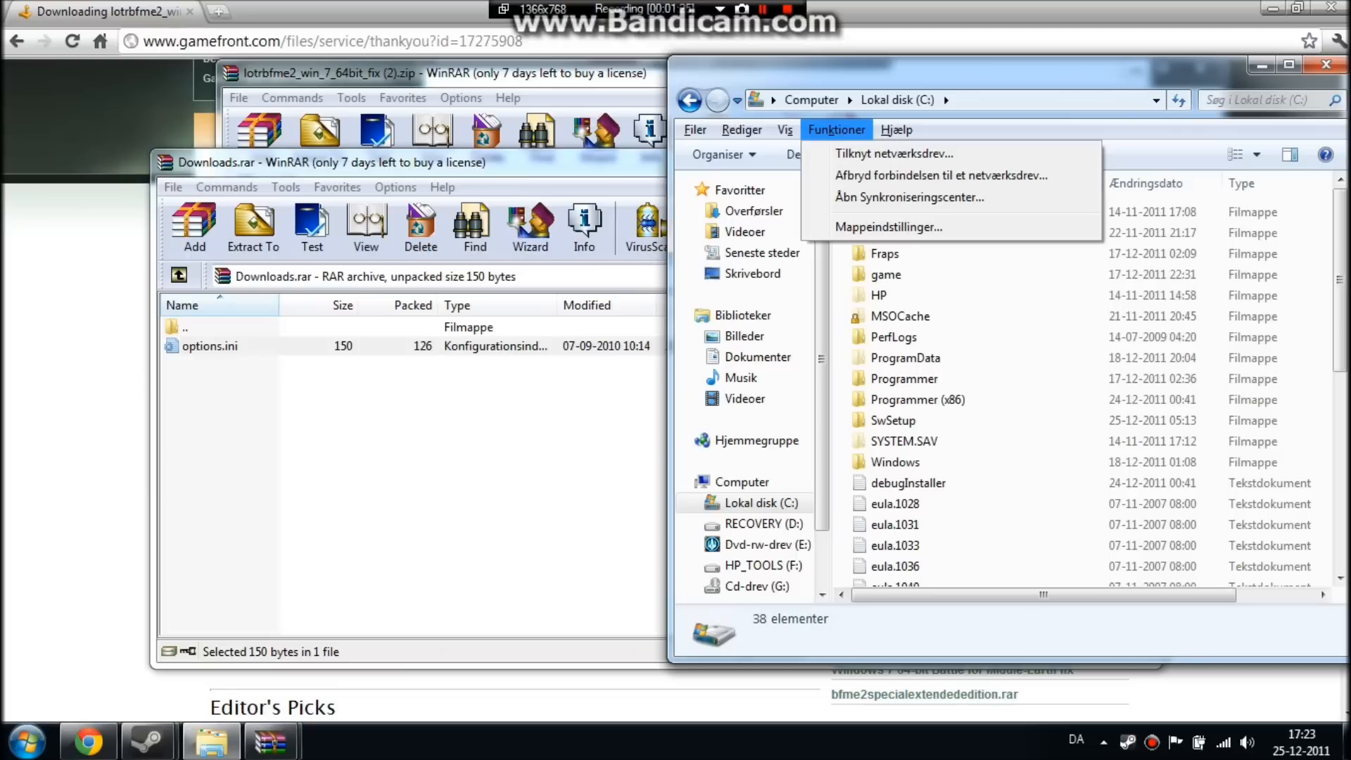
mouse_move(888, 227)
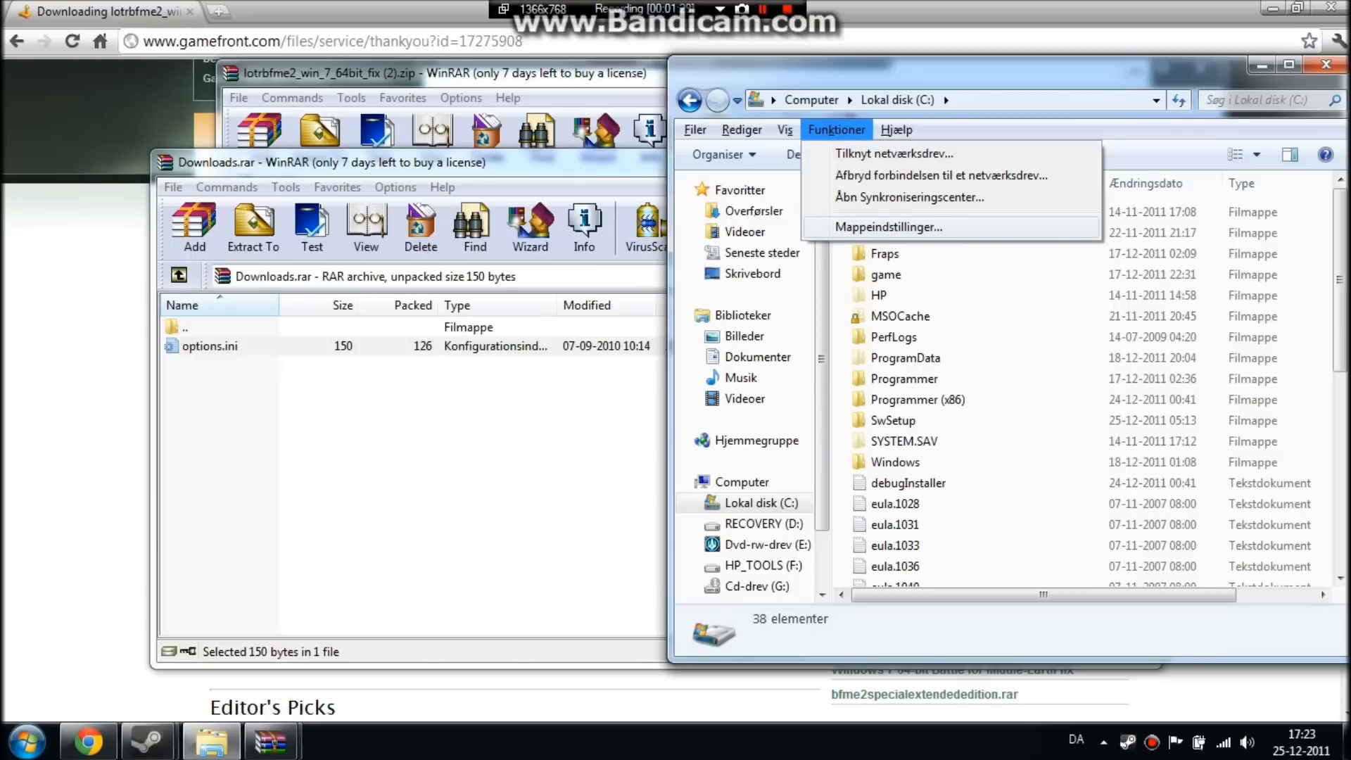
Enable 'Vis skjulte filer, mapper og drev' in Mappeindstillinger and switch input language to EN.
left_click(887, 226)
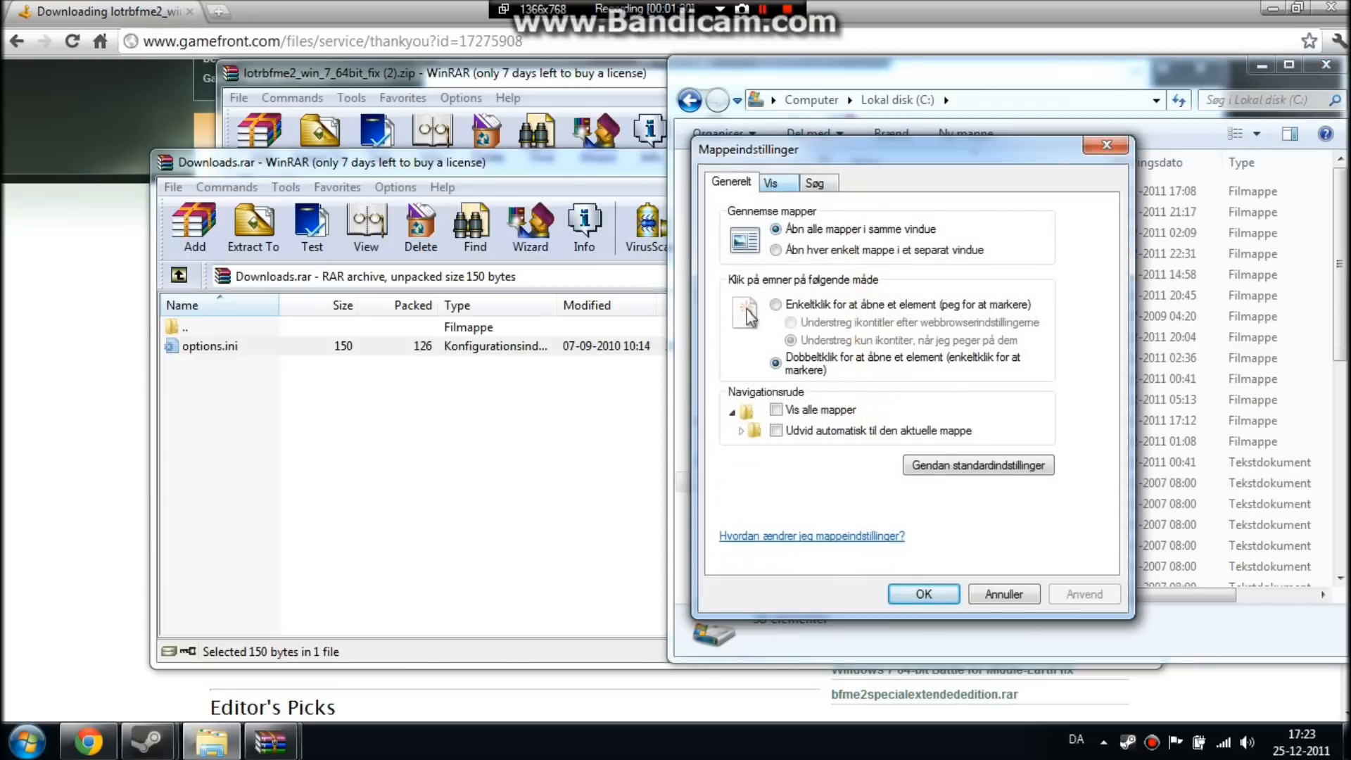
left_click(769, 182)
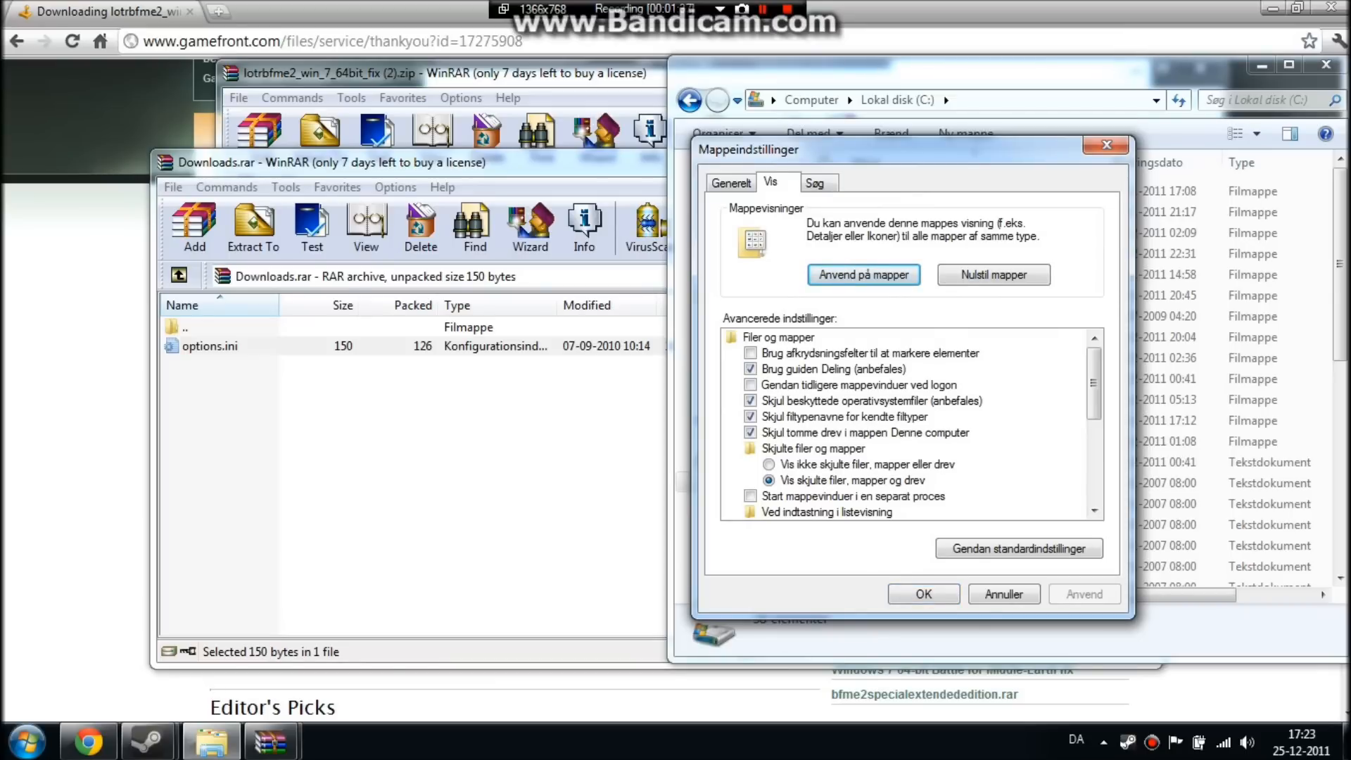
left_click(922, 594)
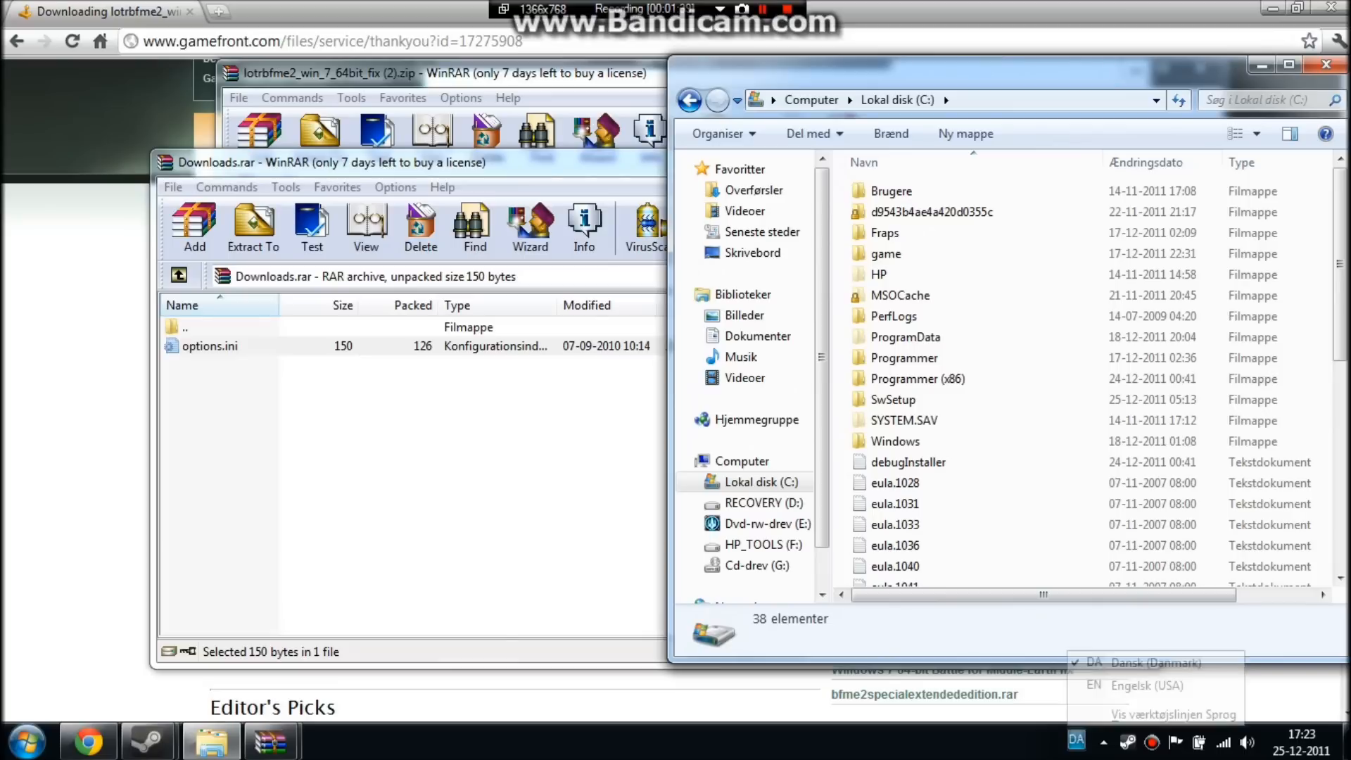
left_click(1146, 685)
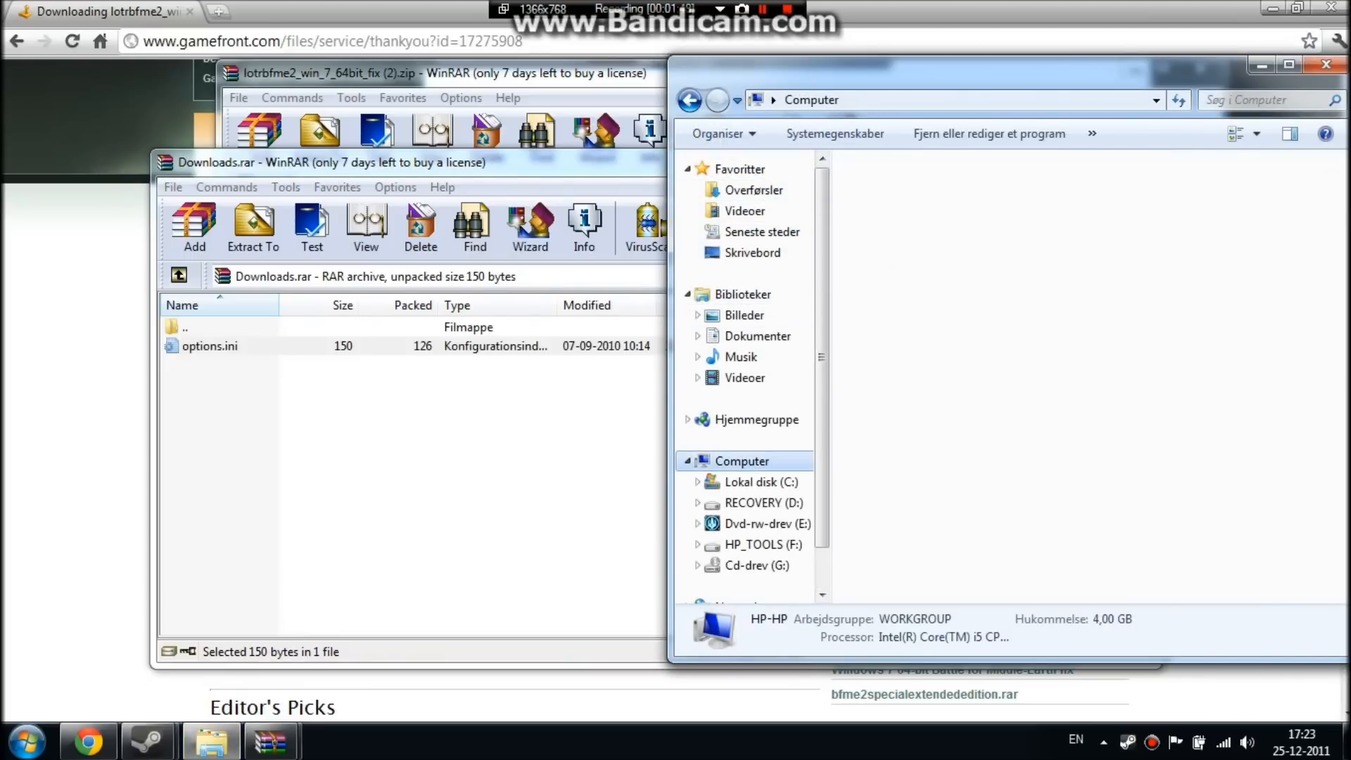
From Local Disk (C:), reopen Folder Options, reselect showing hidden files, folders and drives, and confirm.
left_click(760, 481)
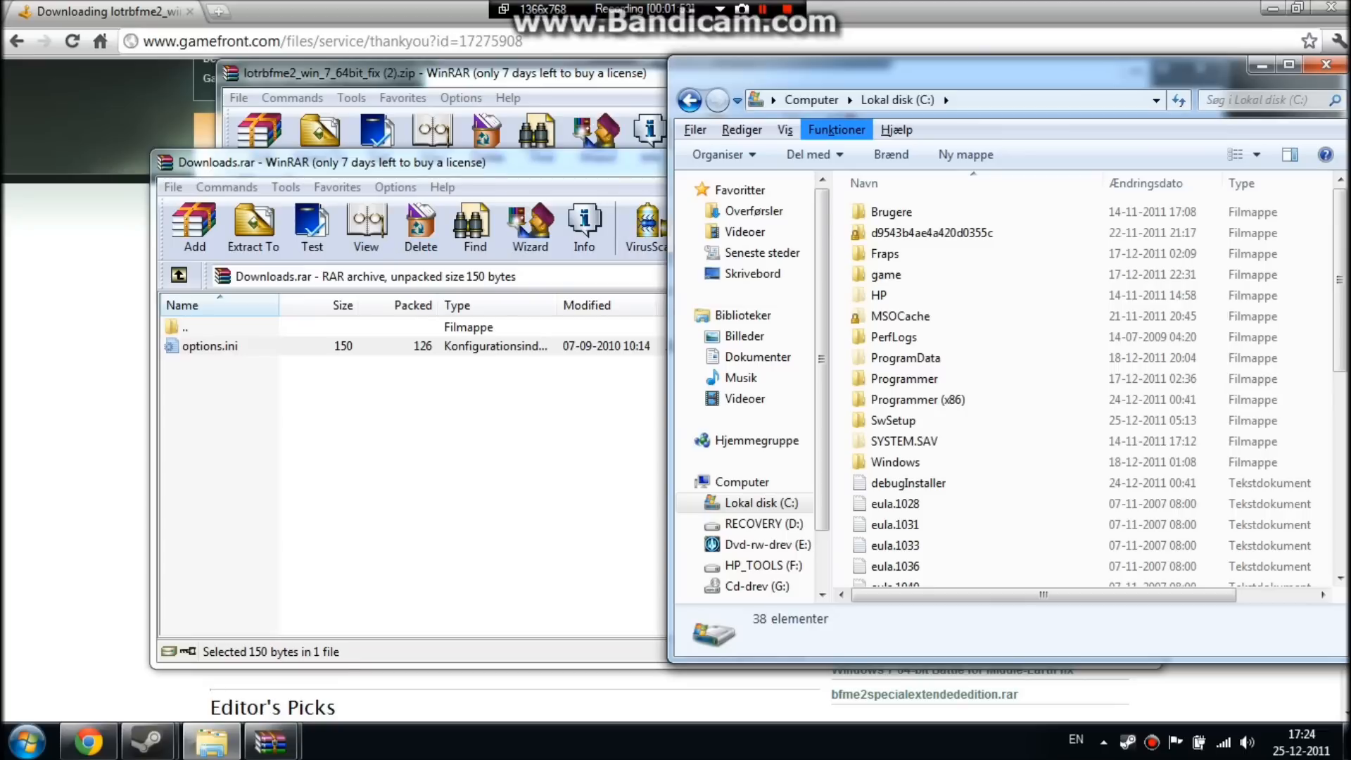
left_click(835, 129)
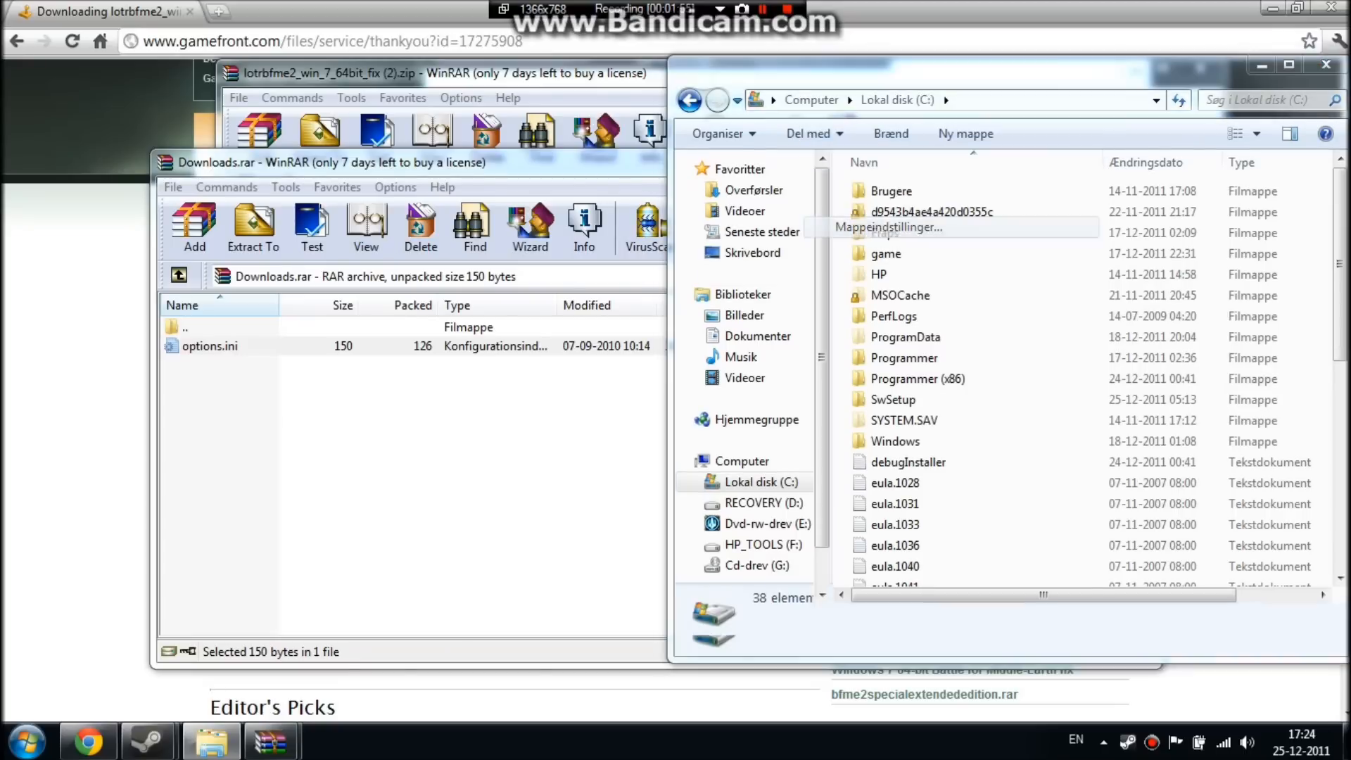
left_click(887, 227)
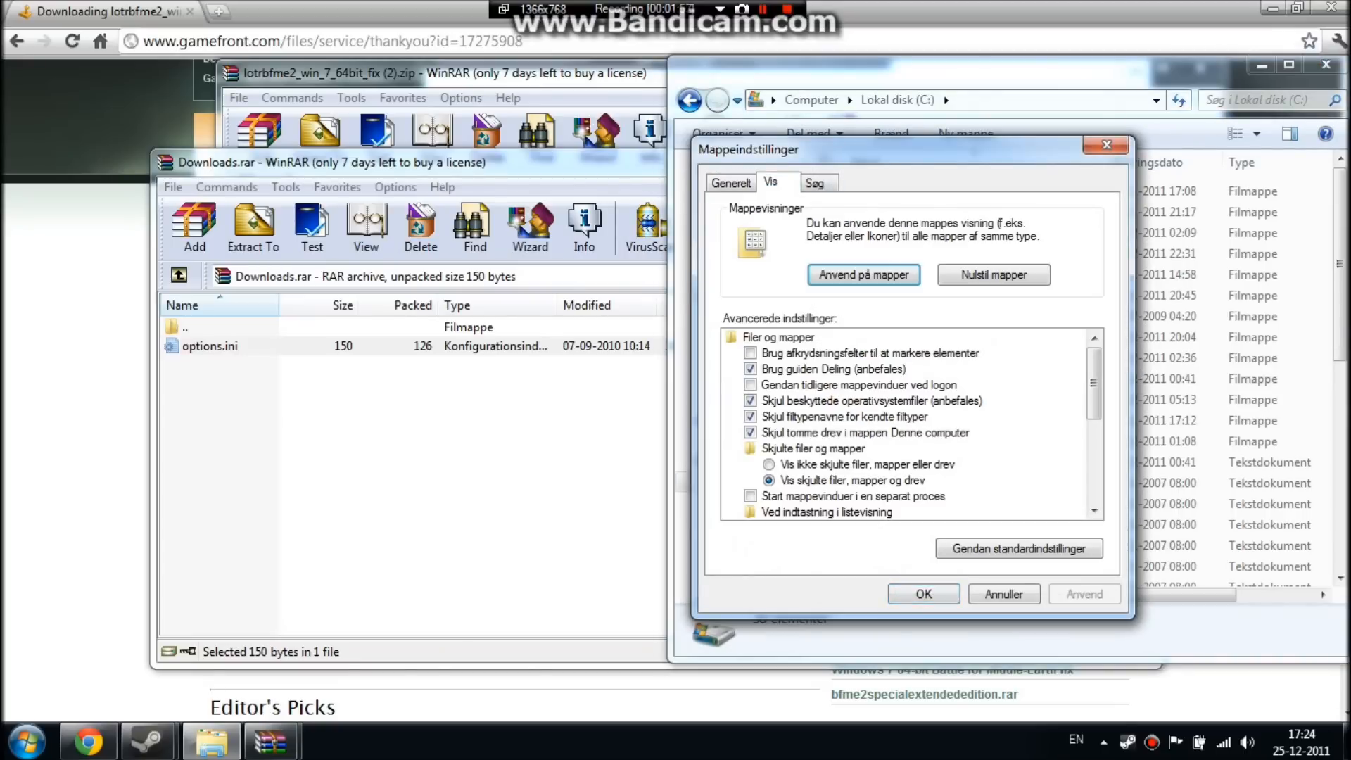
left_click(850, 480)
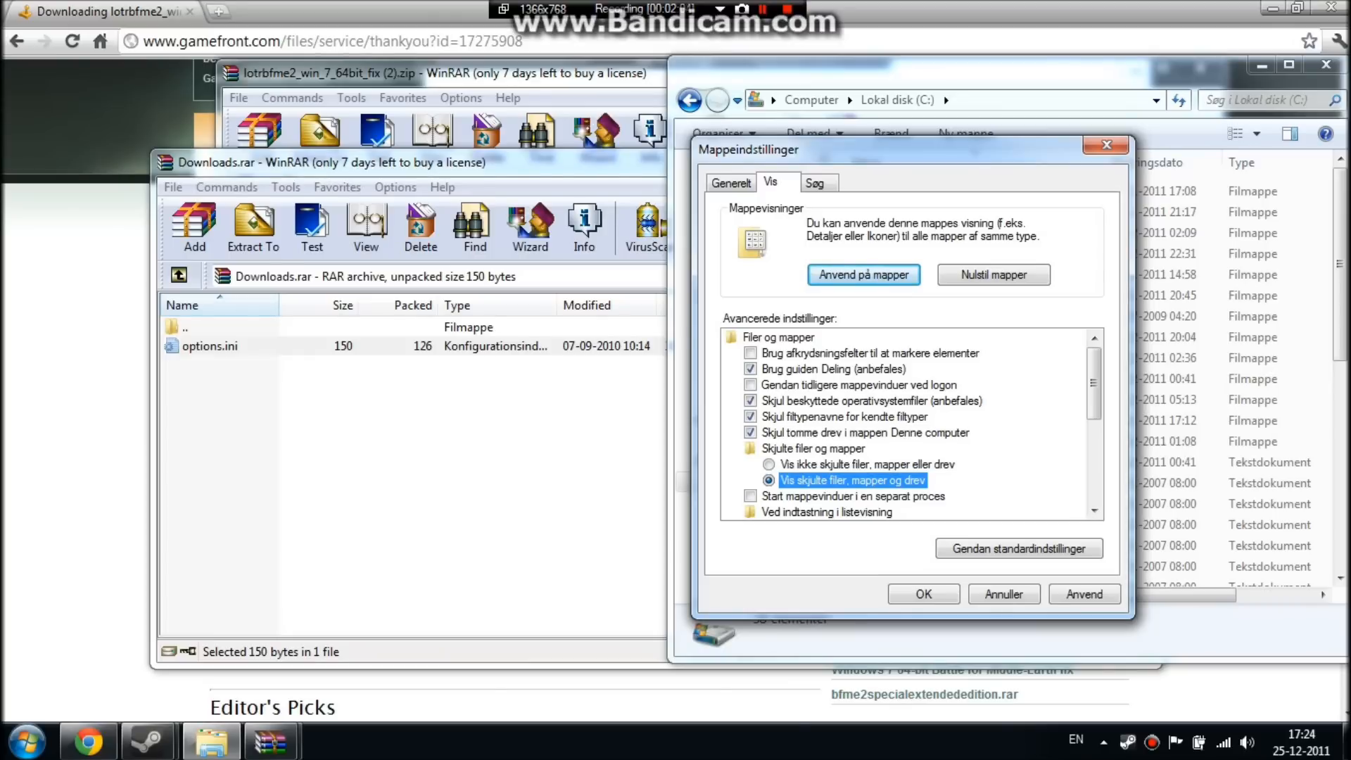
left_click(769, 465)
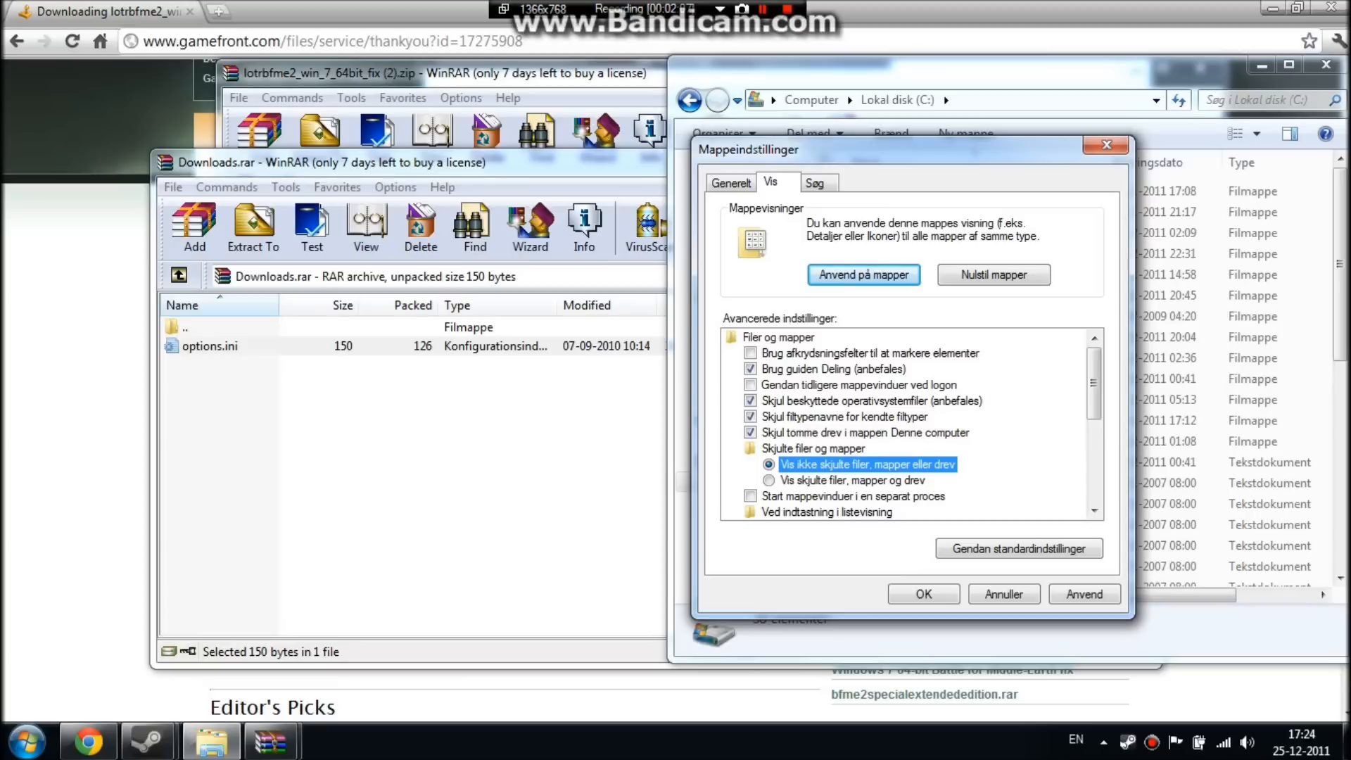
left_click(767, 480)
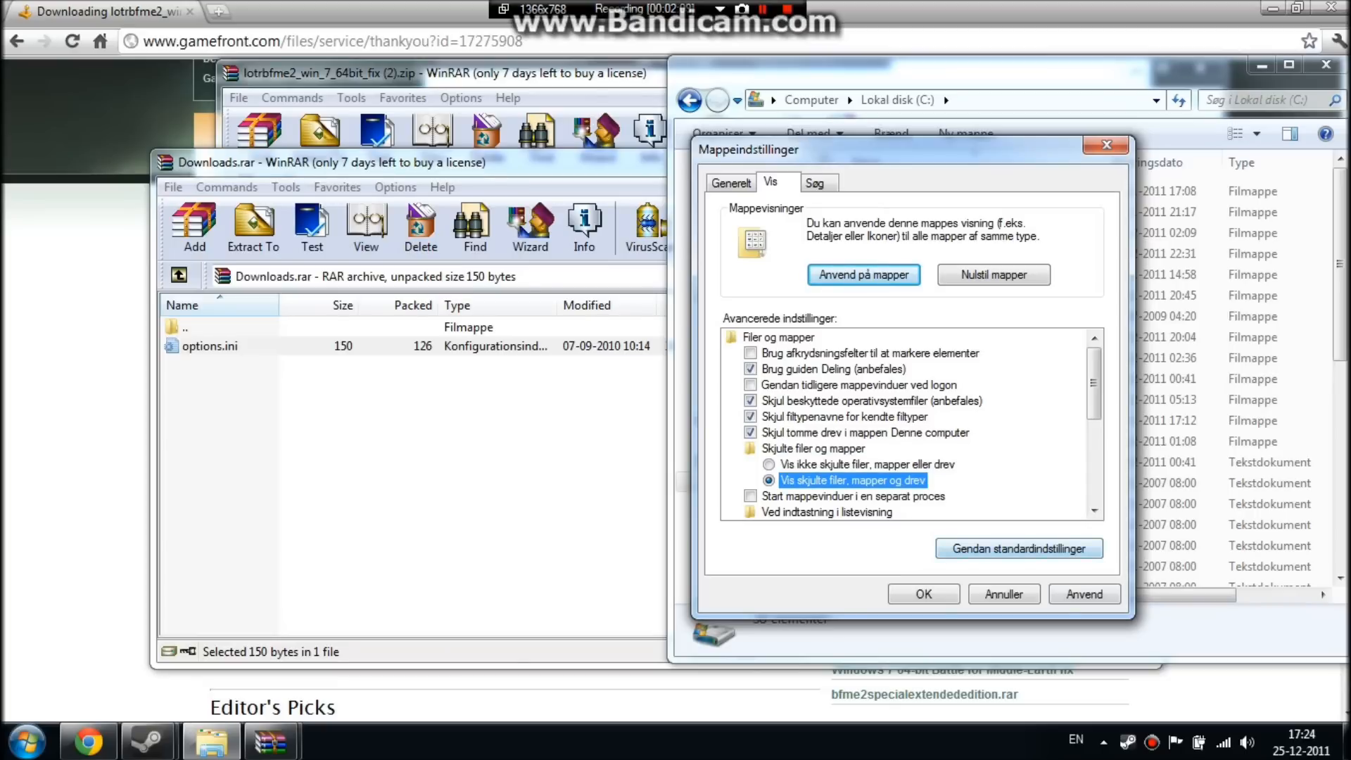
left_click(922, 594)
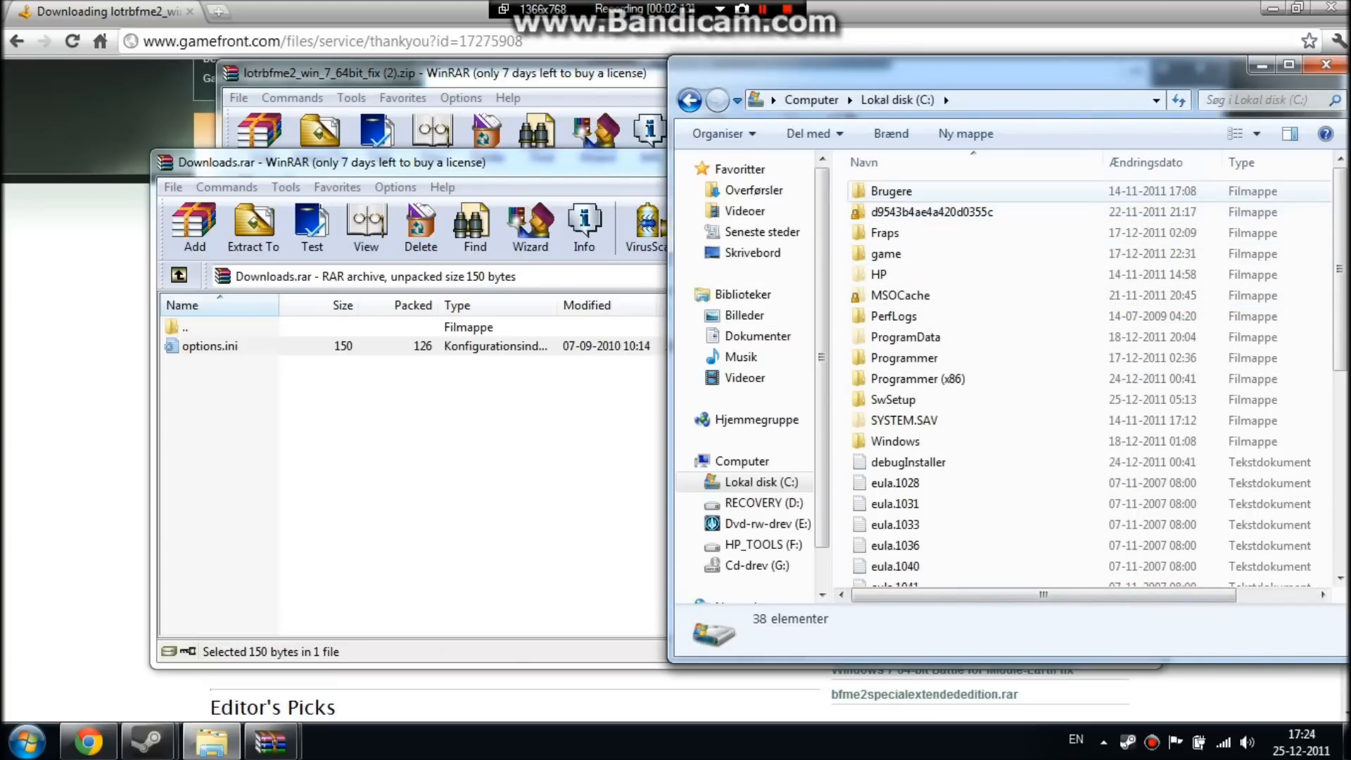
Drill through Brugere, HP, AppData and Roaming into 'My Battle for Middle-earth(tm) II Files'.
double_click(891, 190)
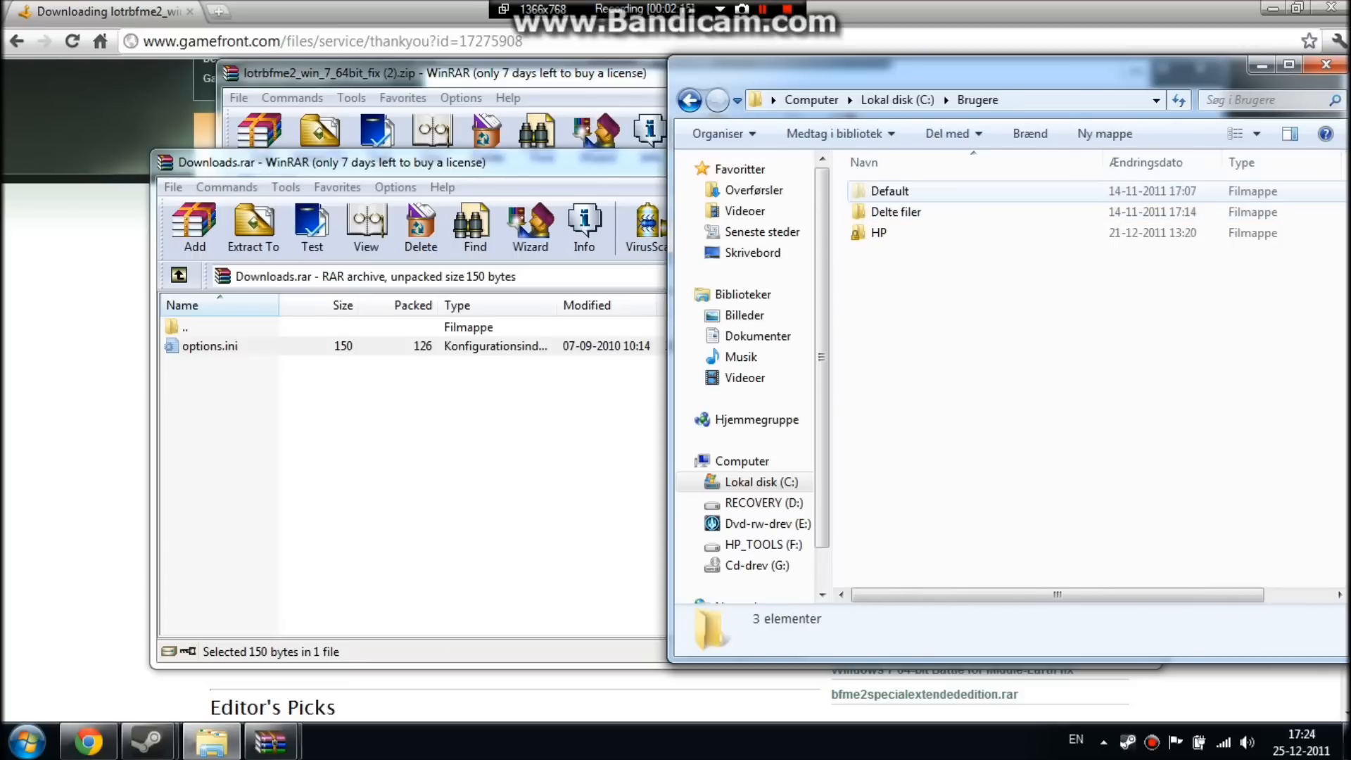
left_click(877, 233)
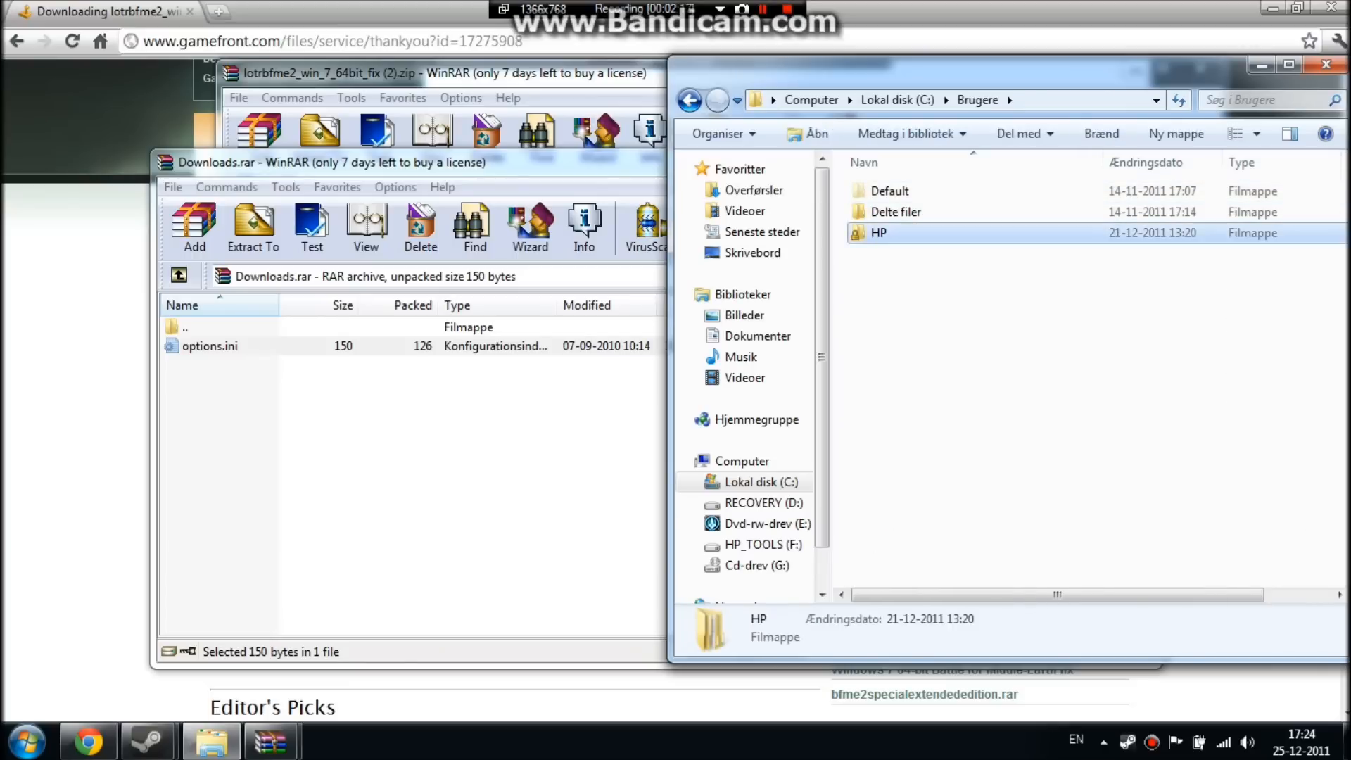
double_click(878, 233)
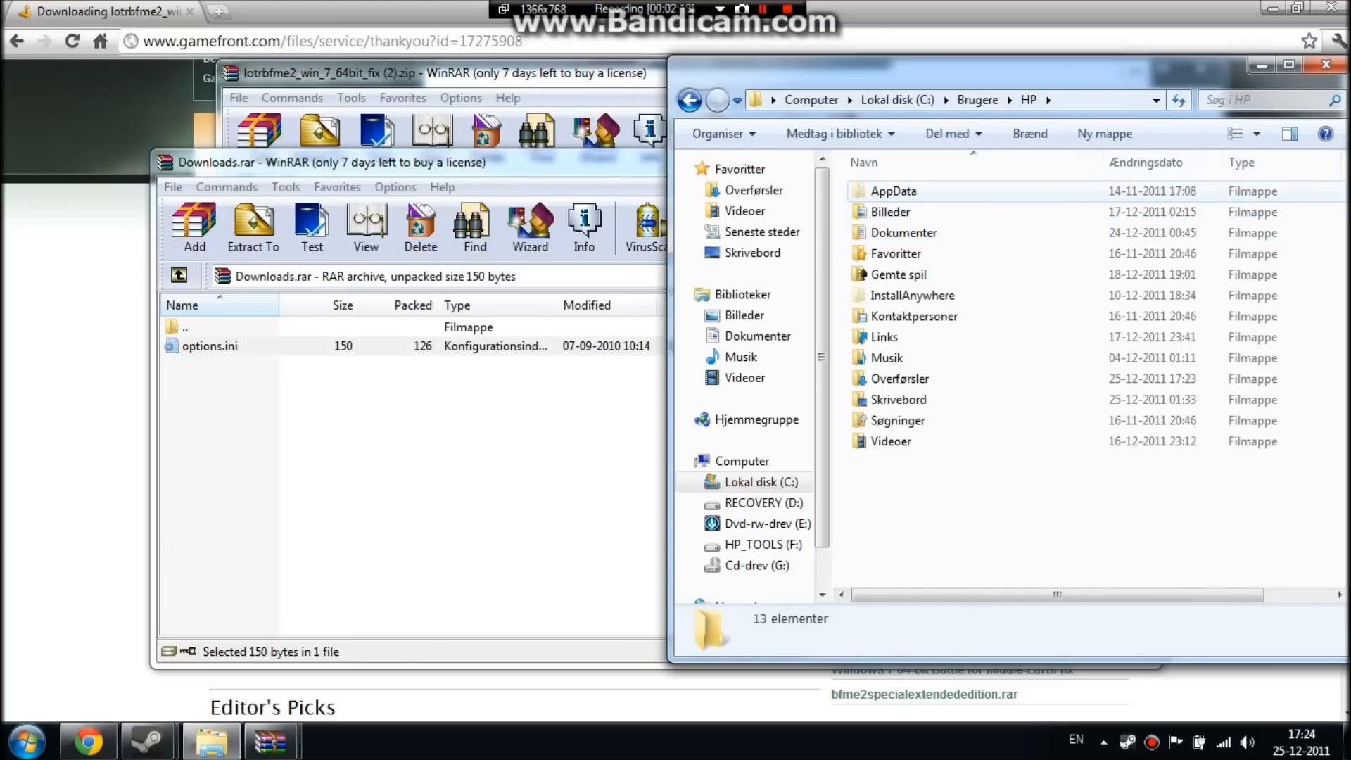
double_click(893, 191)
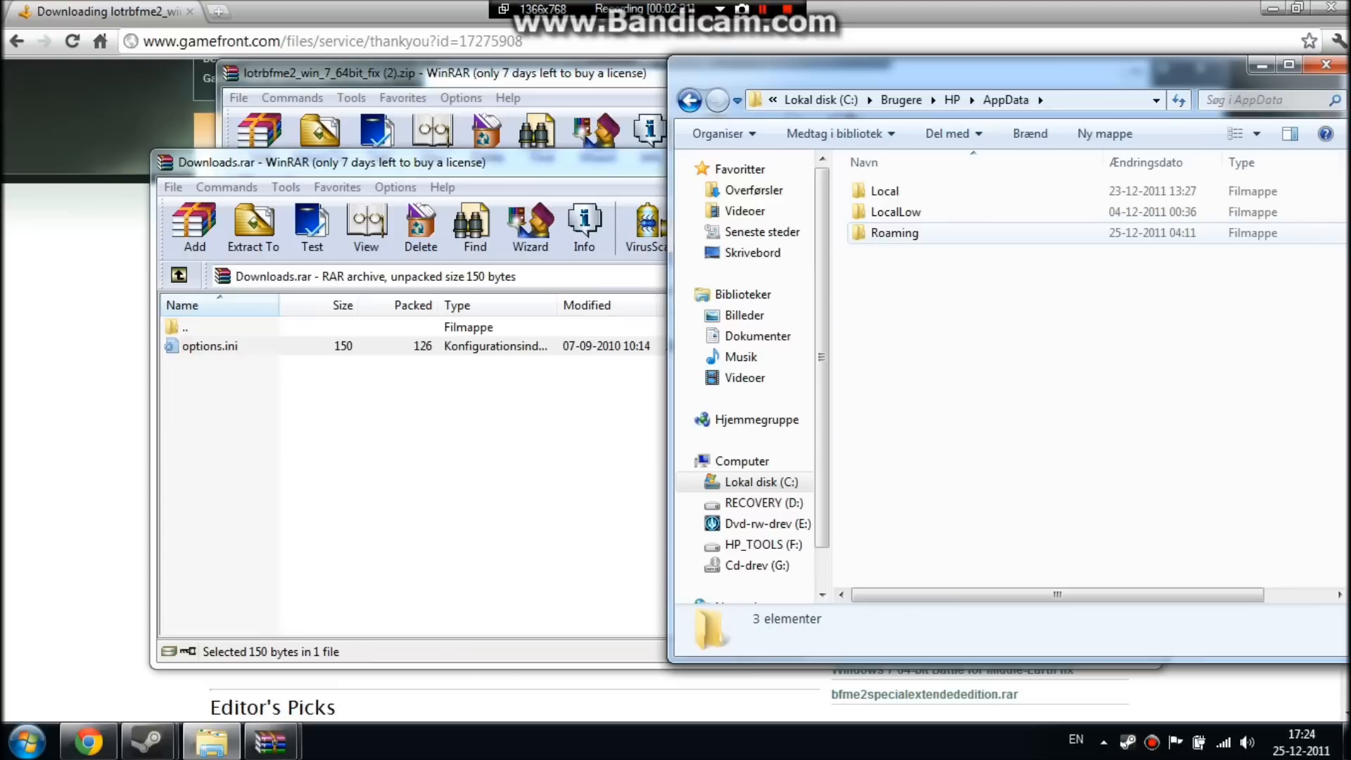
mouse_move(894, 233)
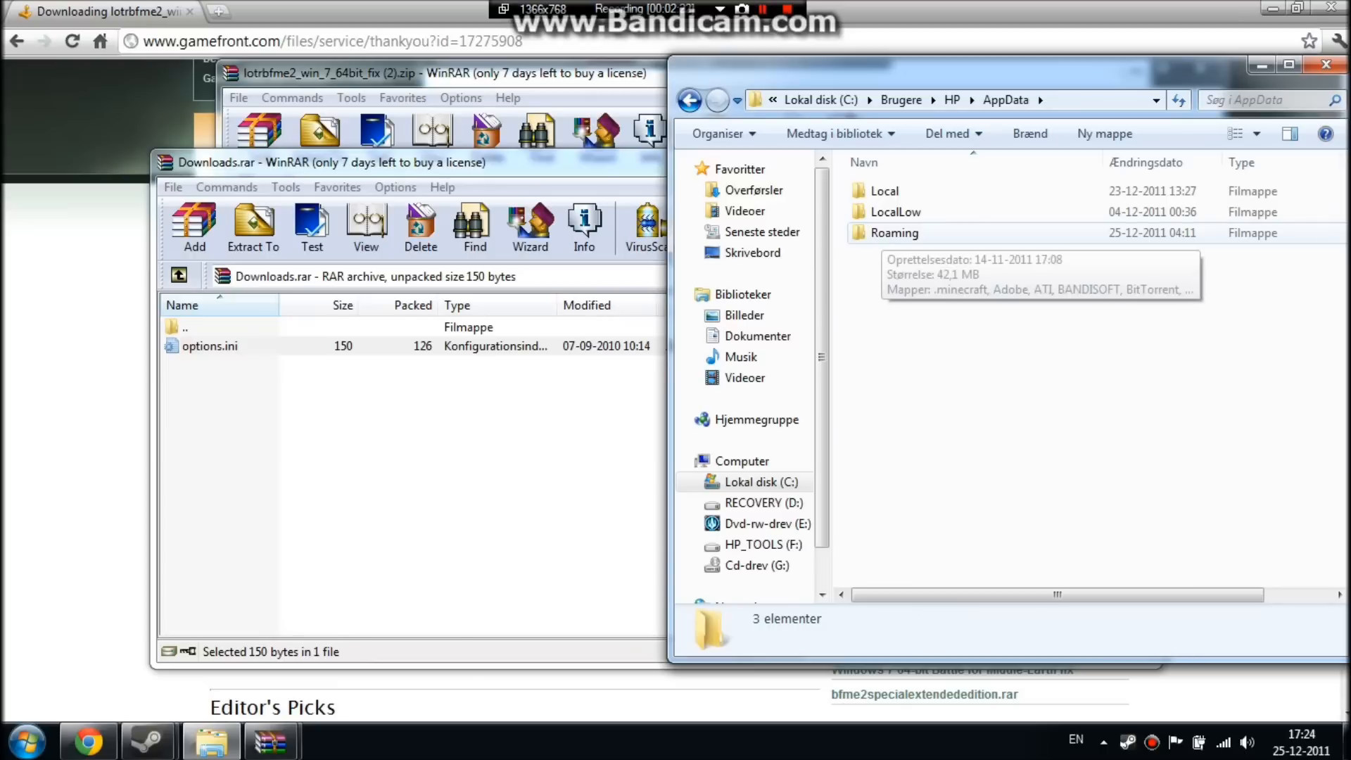
left_click(895, 232)
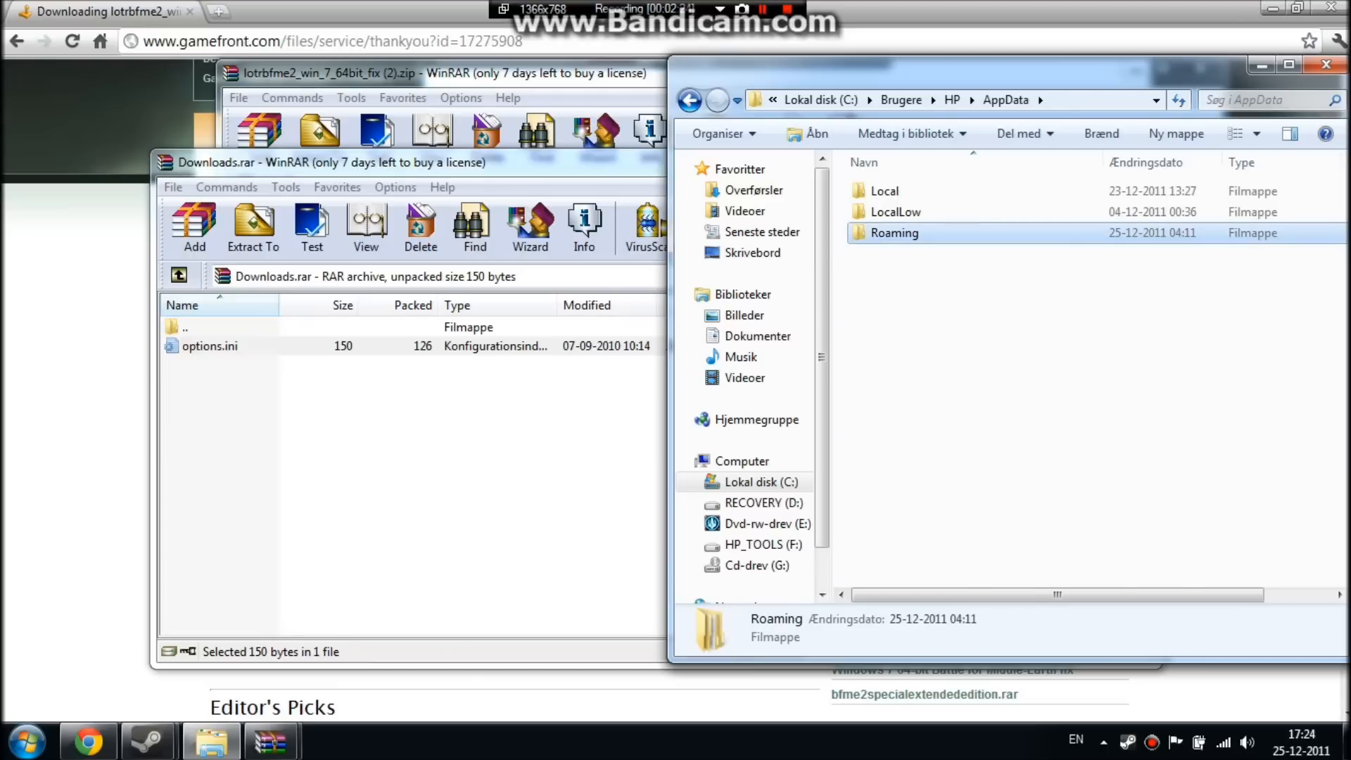
double_click(894, 233)
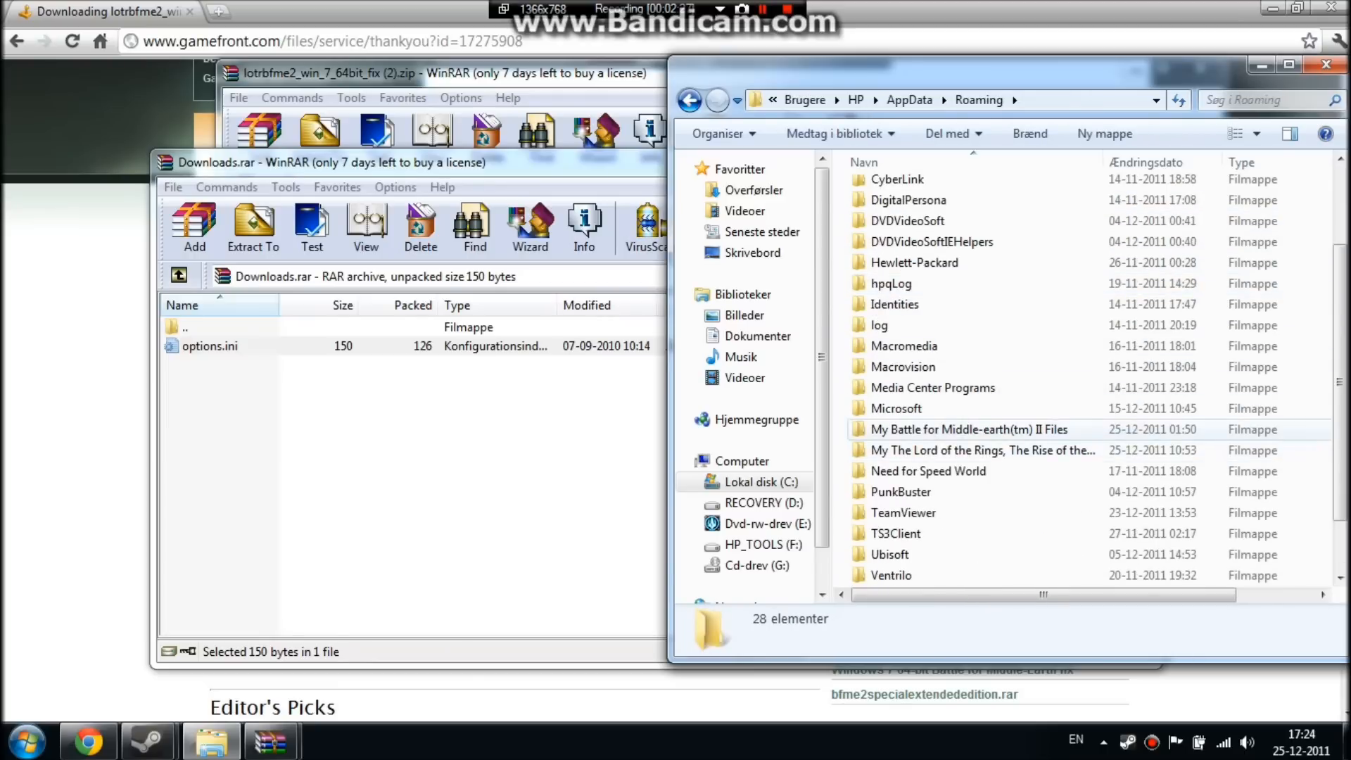
left_click(967, 429)
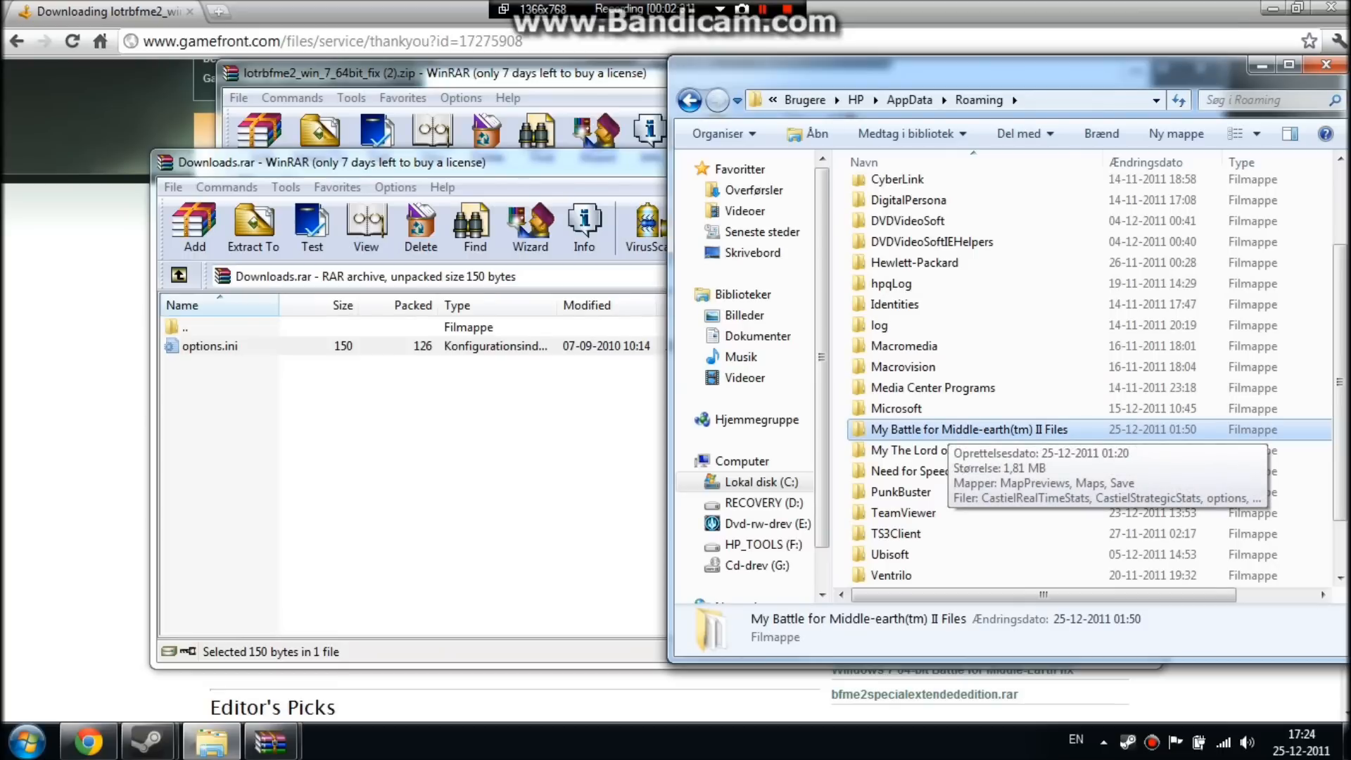
double_click(968, 430)
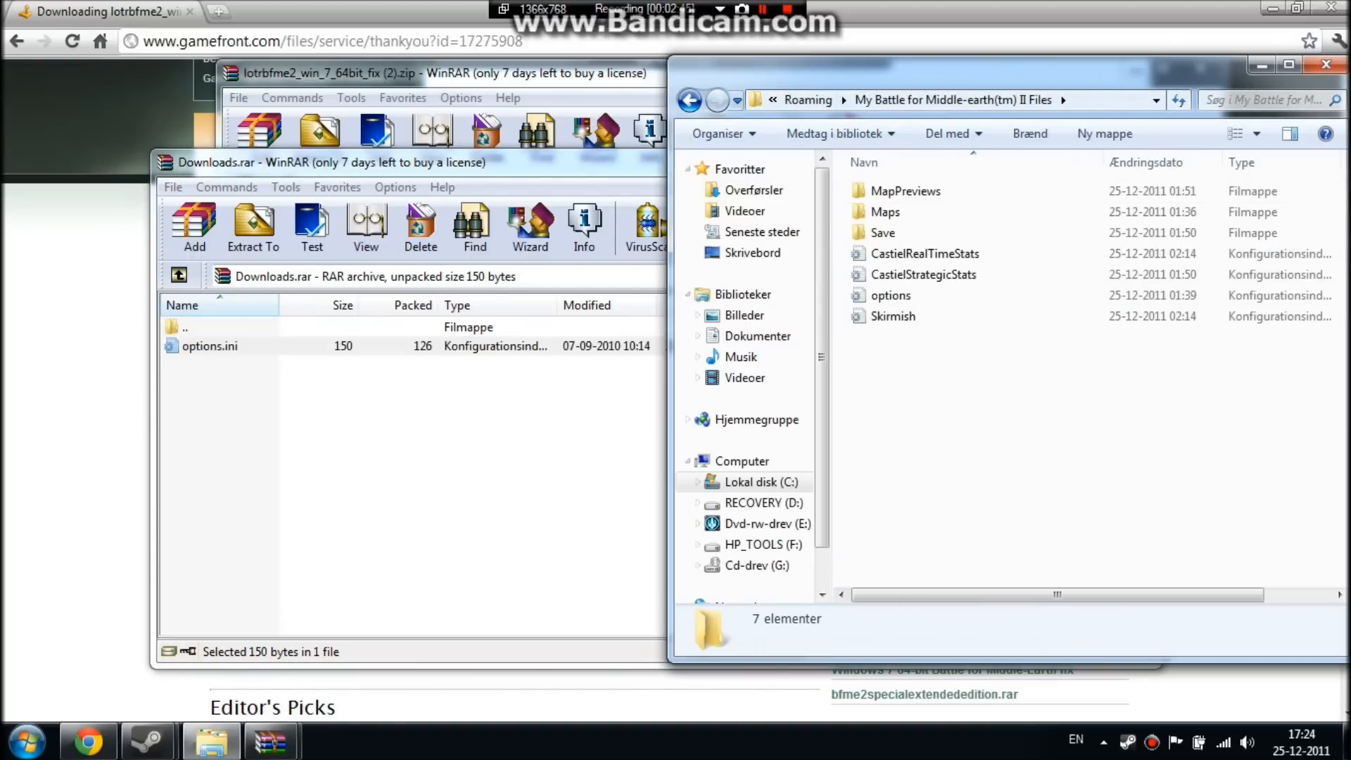
Return to Roaming and open 'My The Lord of the Rings, The Rise of the Witch-king Files'.
left_click(690, 100)
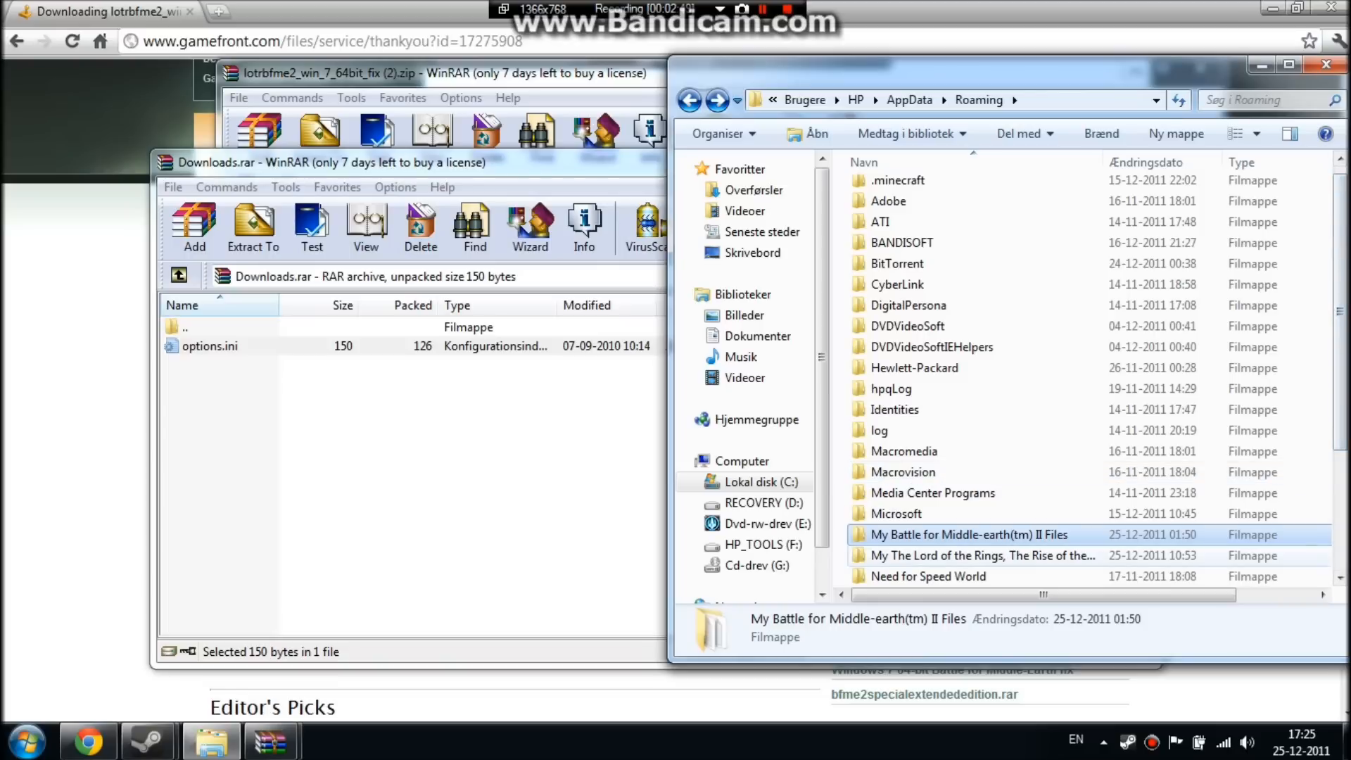
left_click(982, 555)
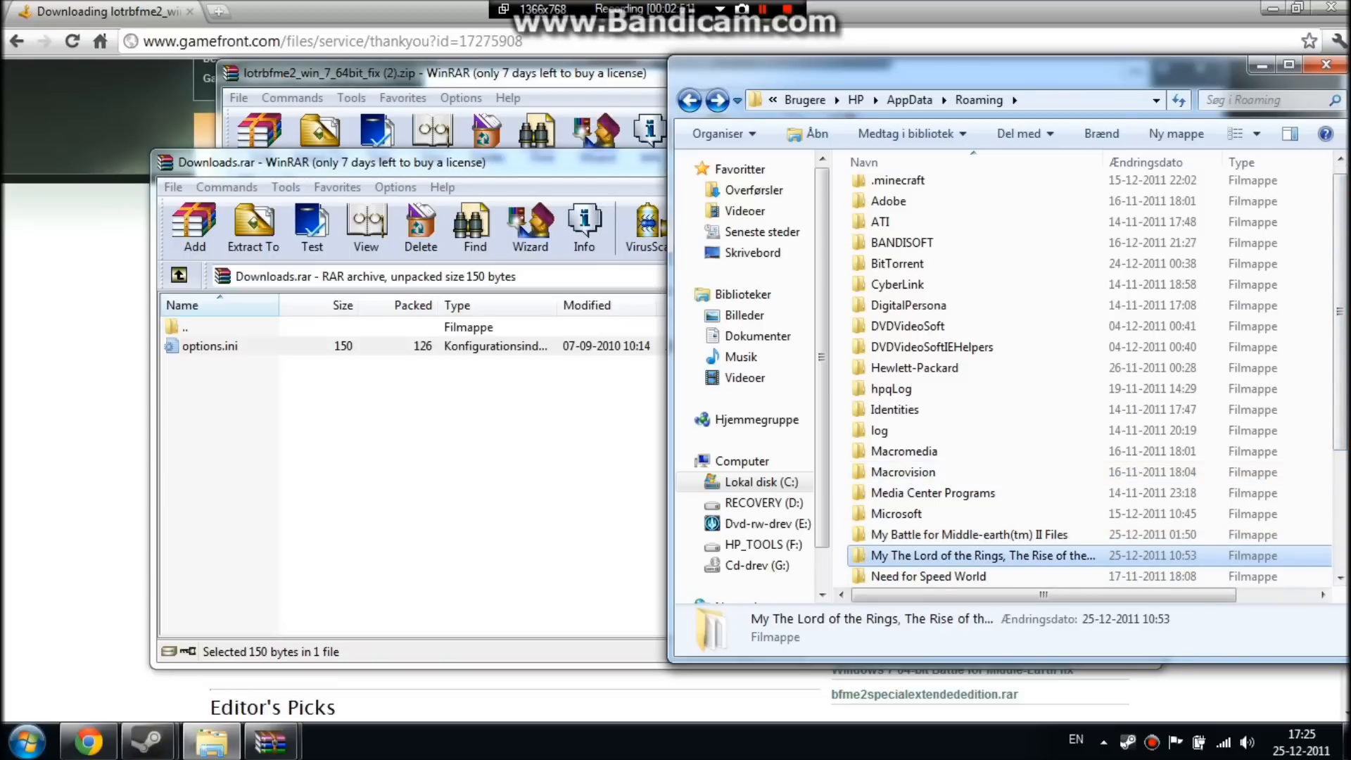
mouse_move(982, 555)
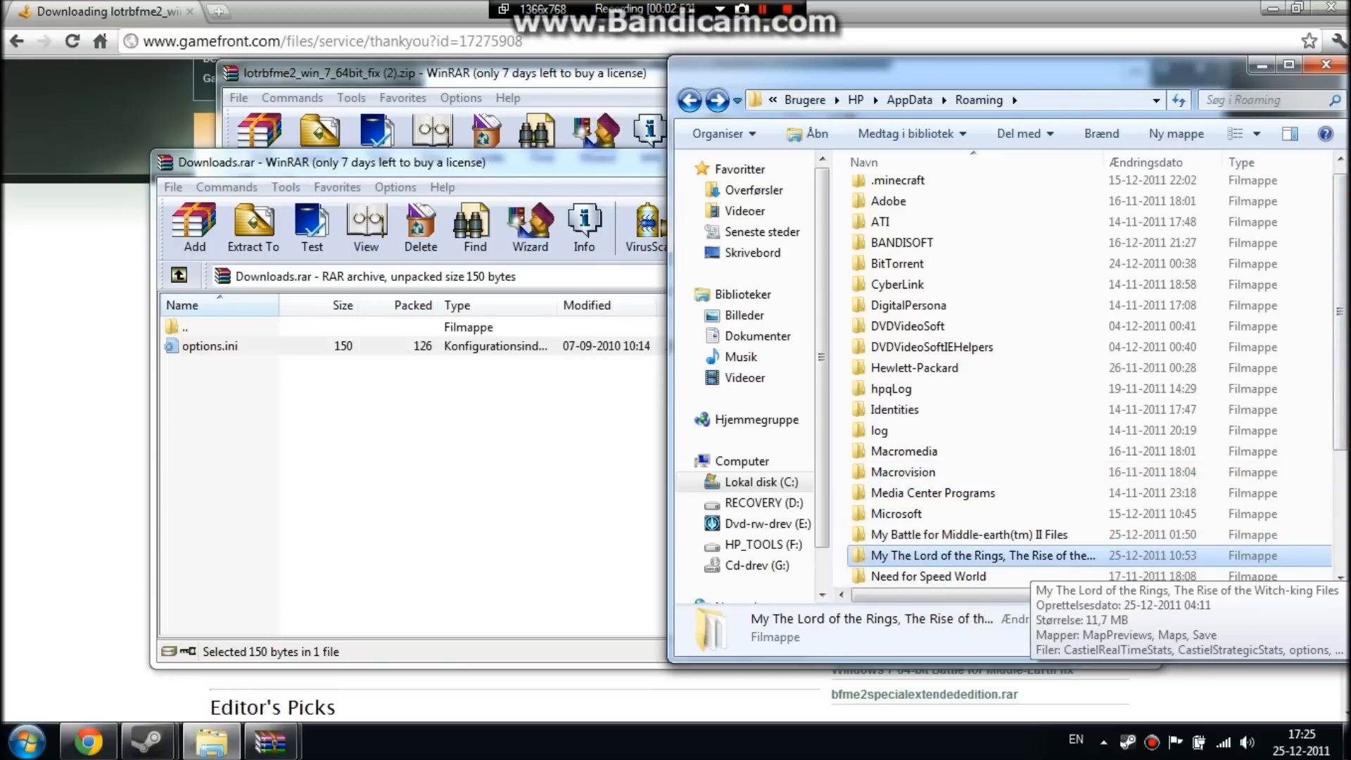
double_click(980, 555)
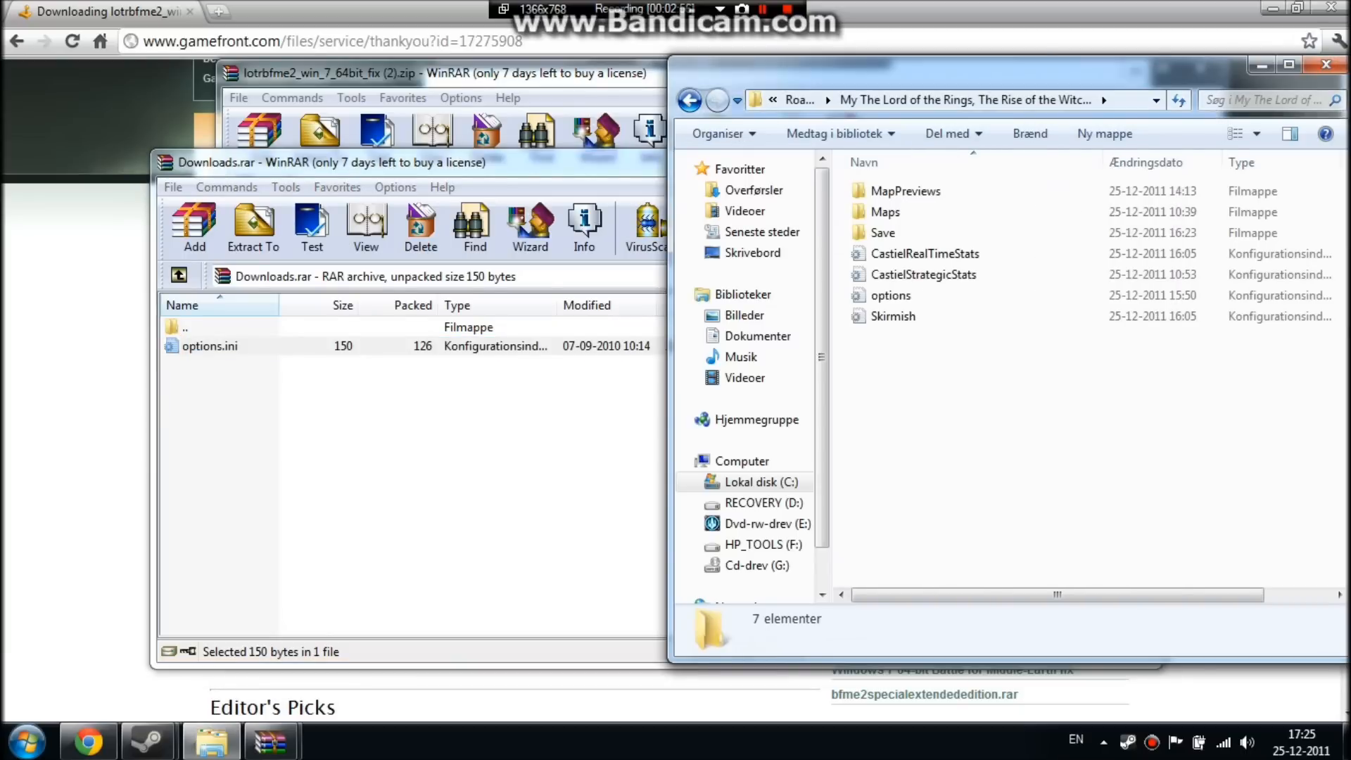
mouse_move(893, 316)
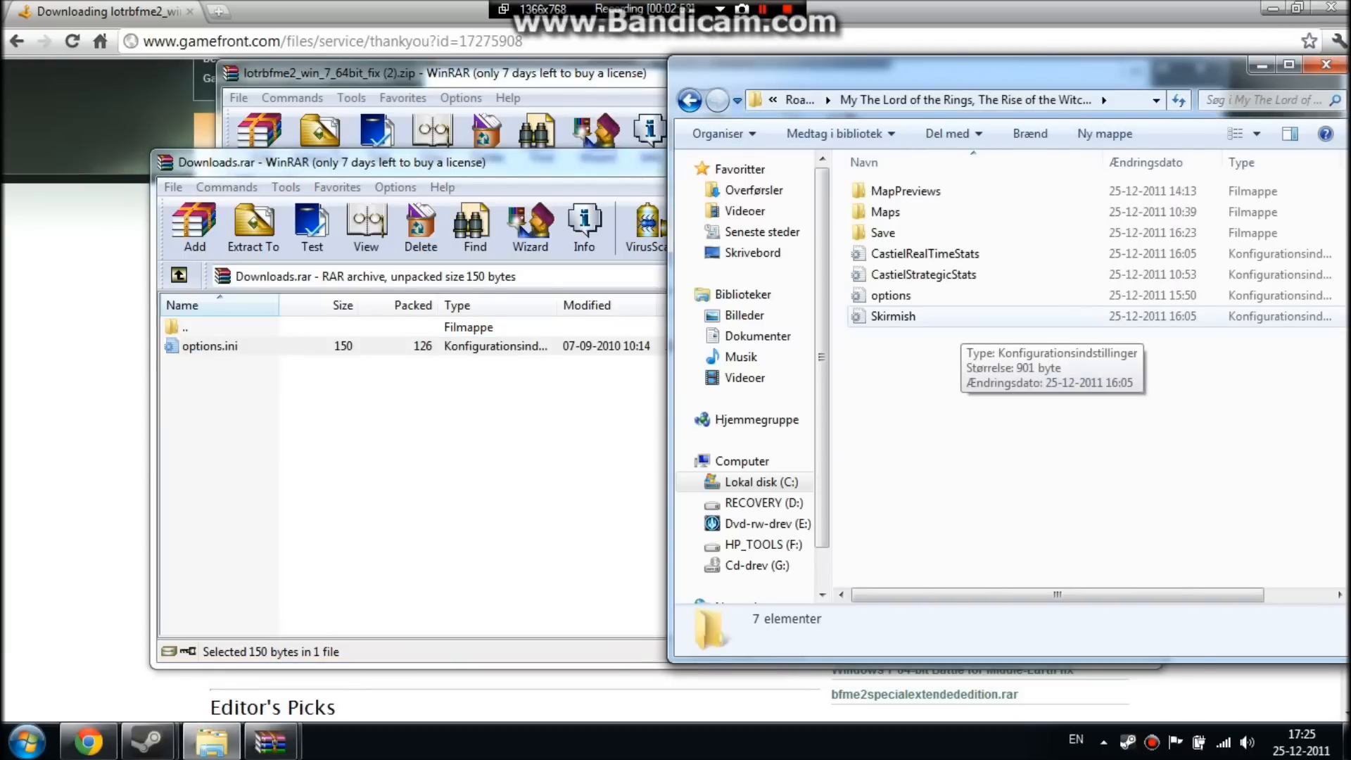